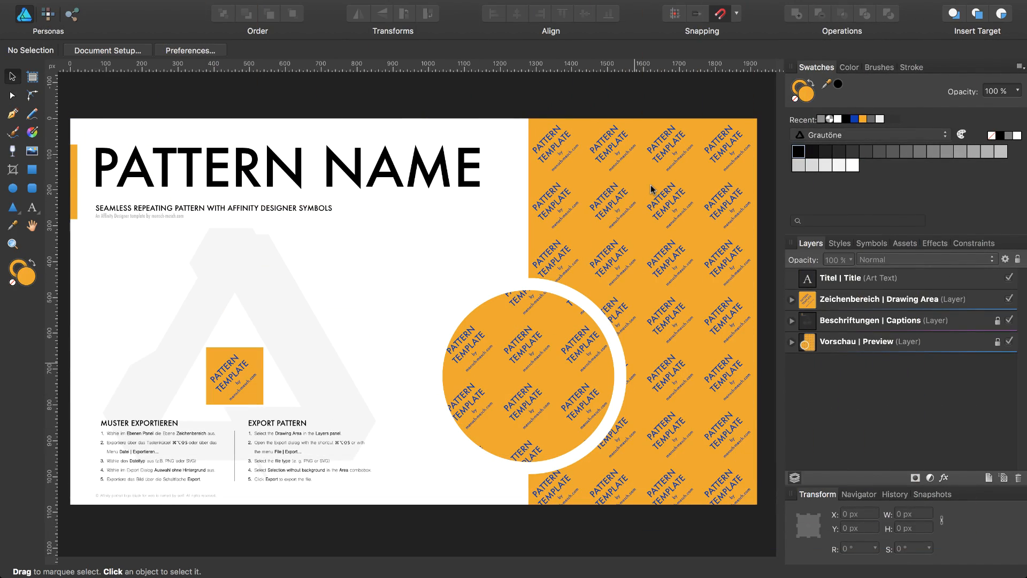
mouse_move(443, 175)
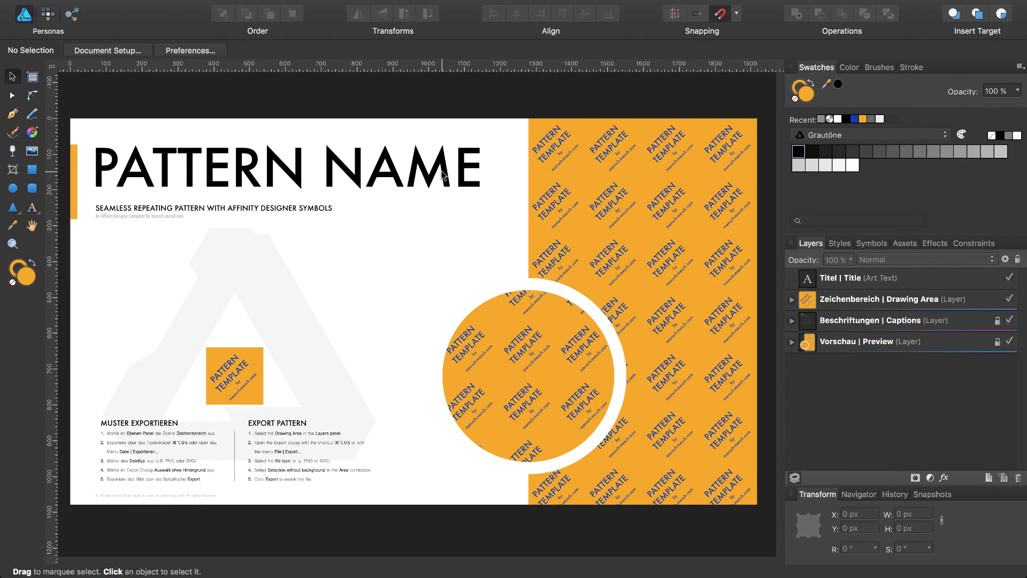
Replace the PATTERN NAME title text with 'TARTAN' using the Artistic Text tool.
left_click(285, 168)
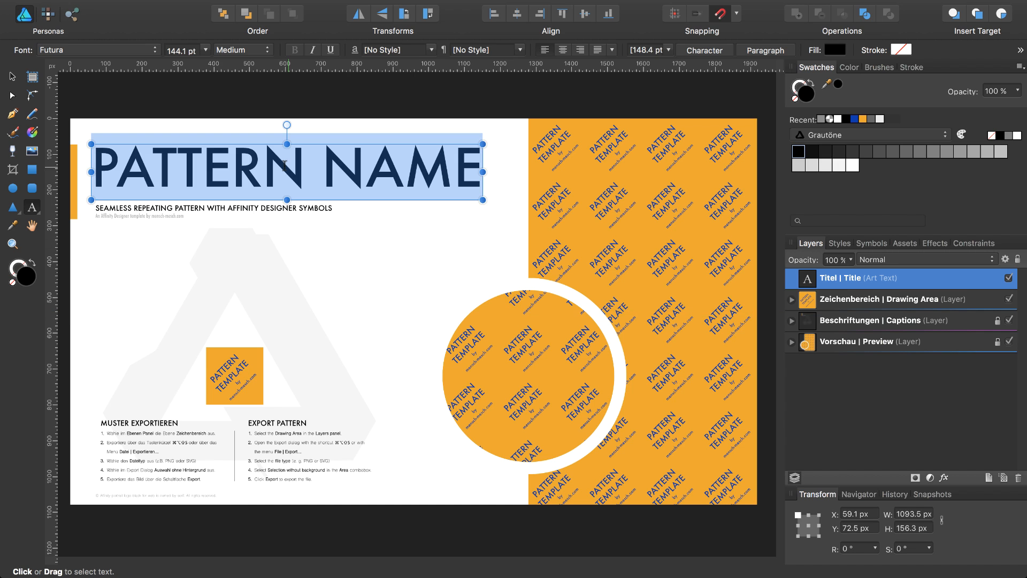
type("TART")
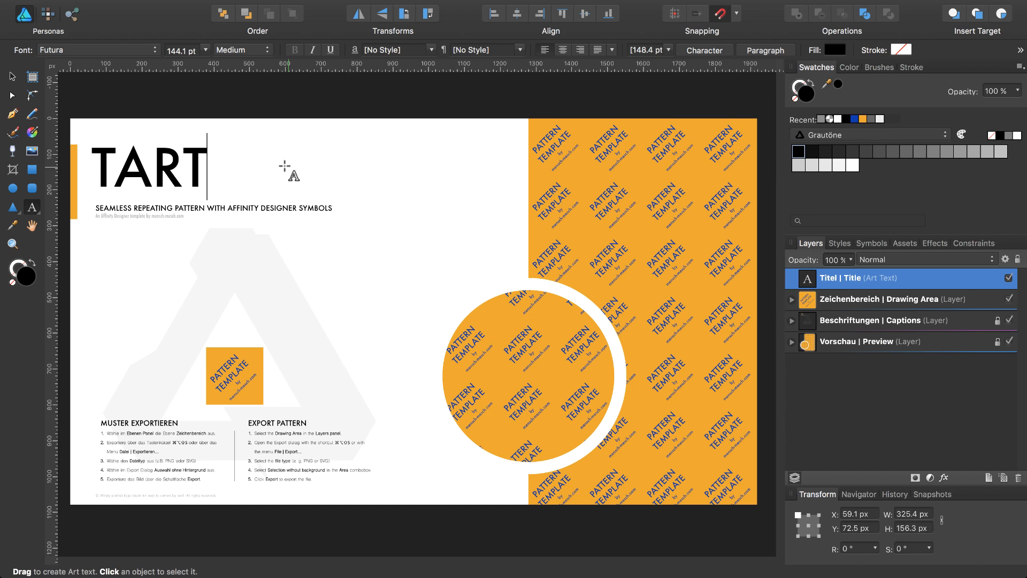
type("AN")
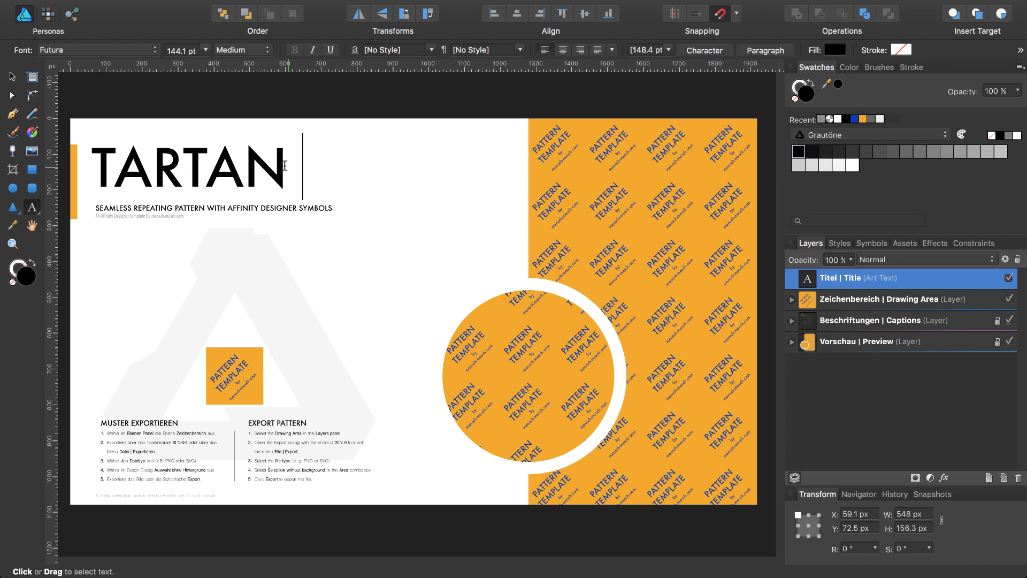
type("I")
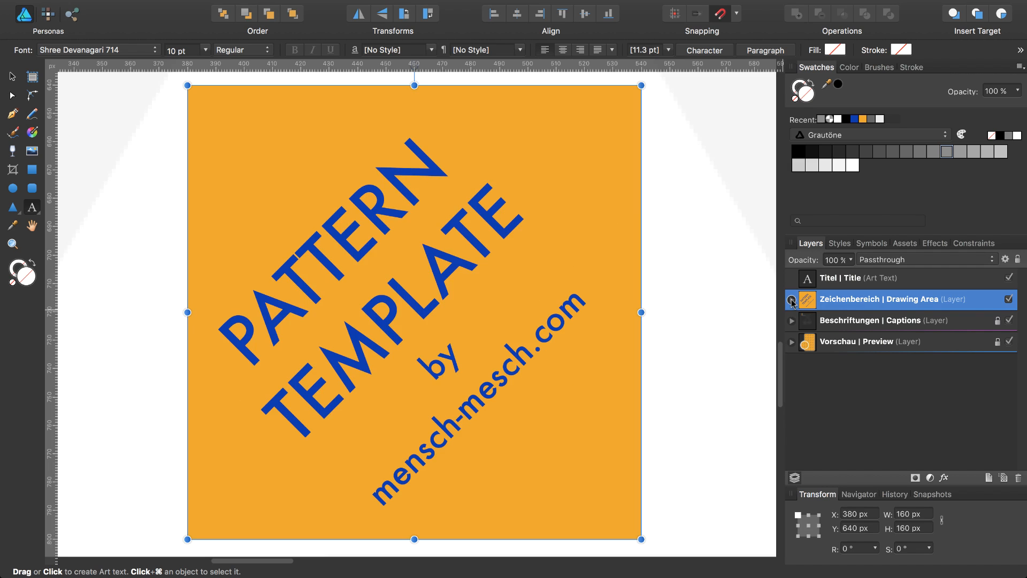
Hide the PATTERN TEMPLATE text layer inside the tile symbol and select the background rectangle.
left_click(792, 300)
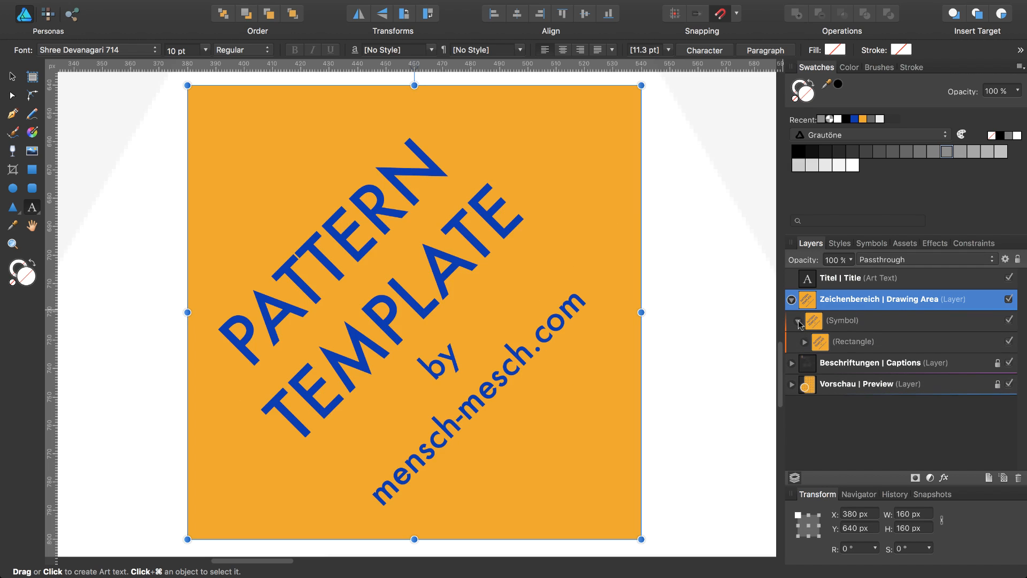
left_click(803, 342)
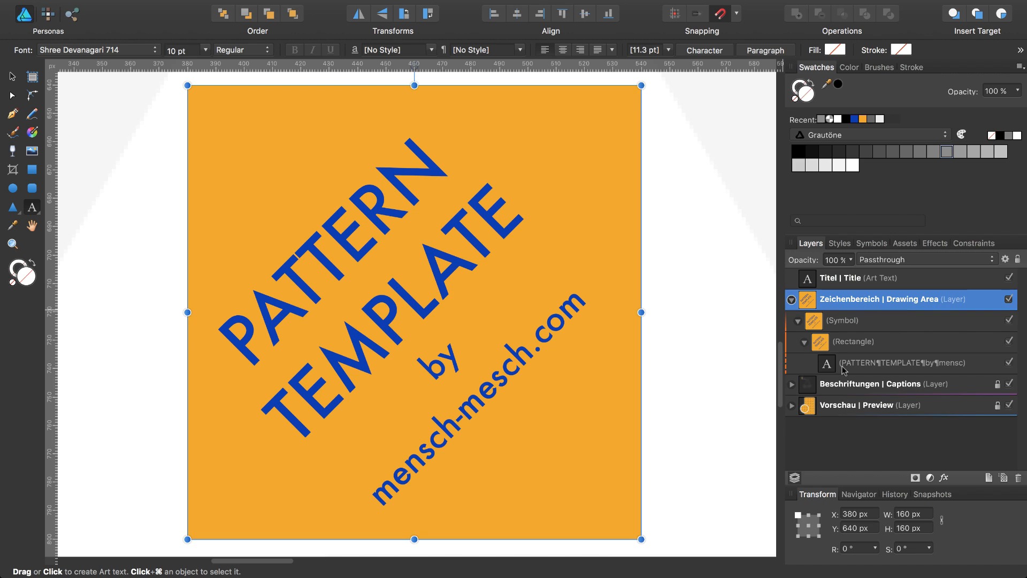
left_click(904, 363)
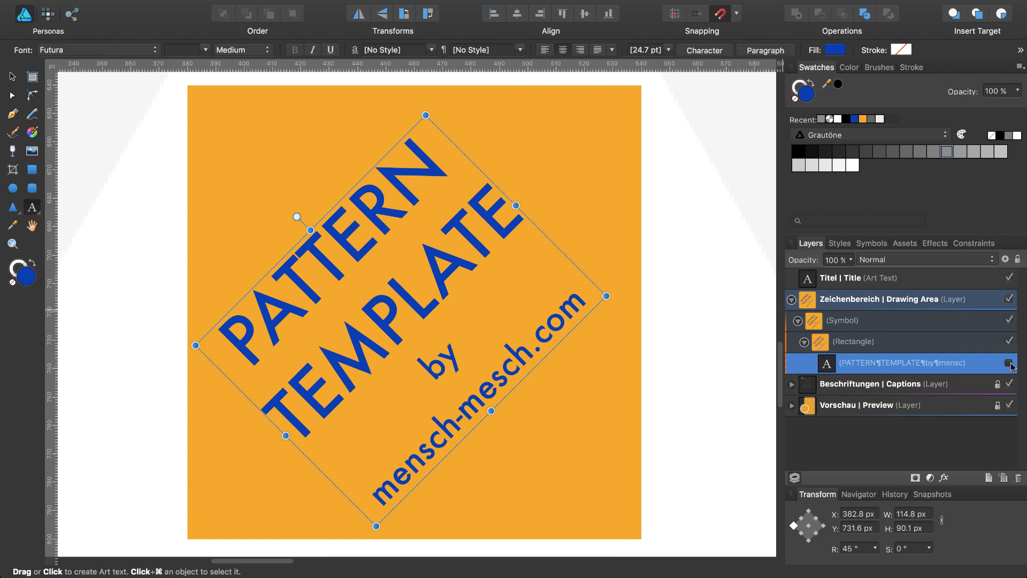
left_click(1011, 363)
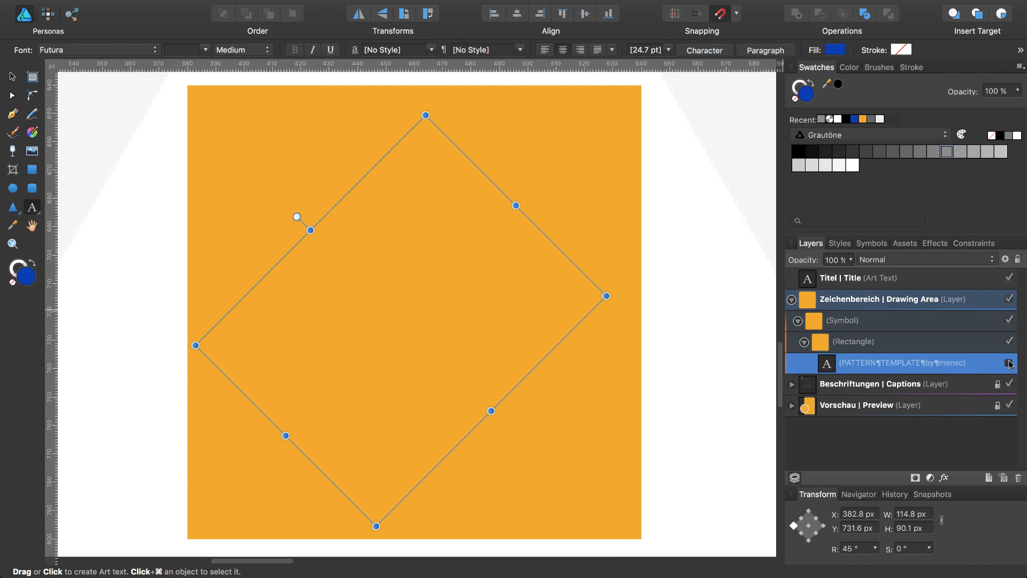
left_click(853, 341)
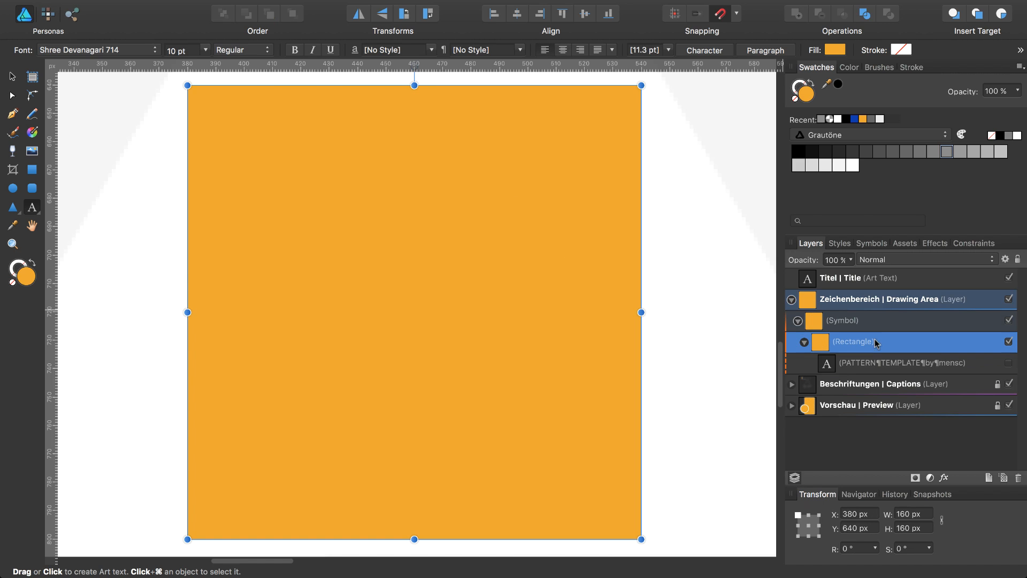
mouse_move(876, 345)
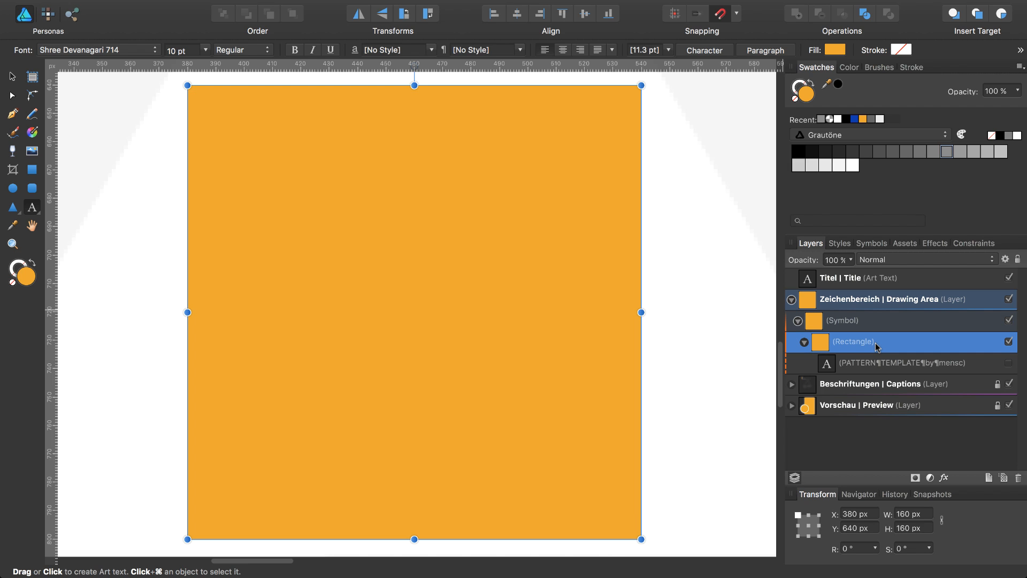
mouse_move(866, 352)
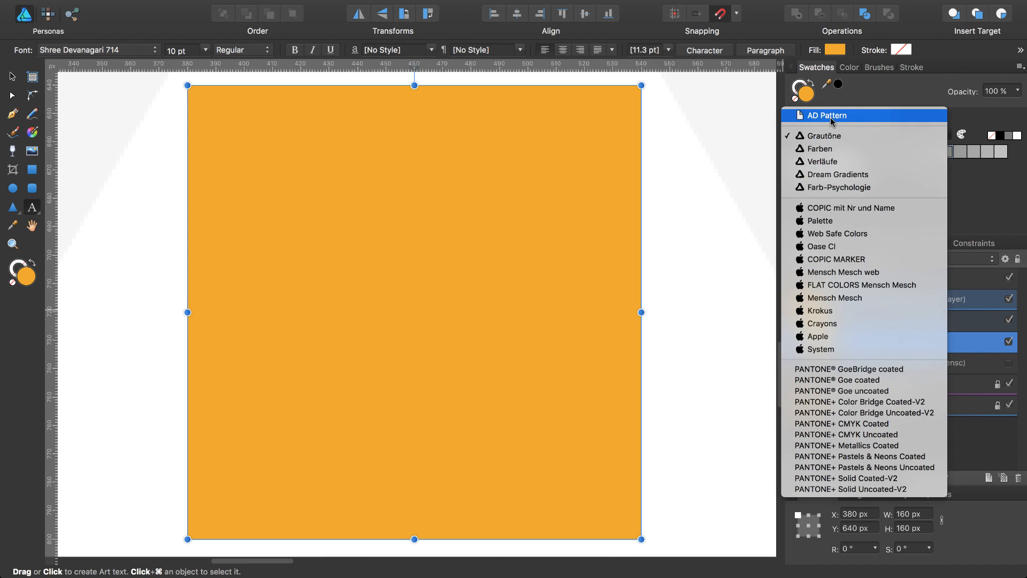
Set the background square's fill to beige hex E101… from the AD Pattern palette.
left_click(826, 116)
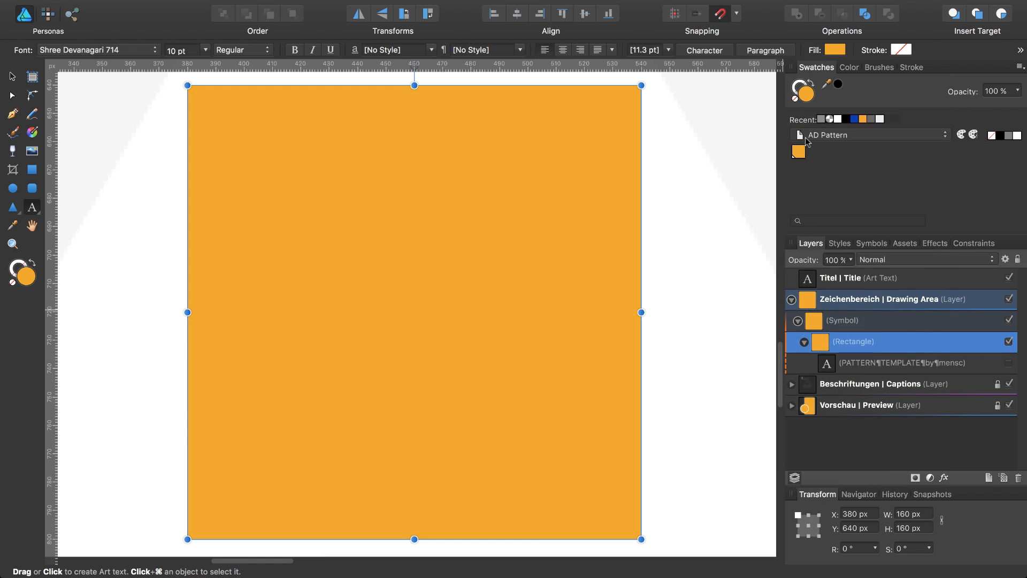
left_click(792, 151)
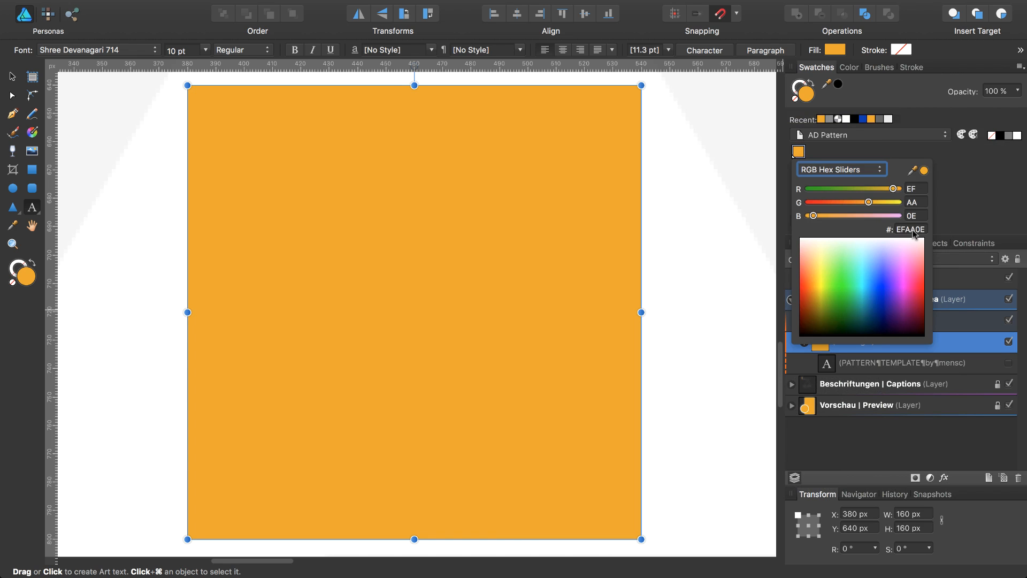
left_click(909, 229)
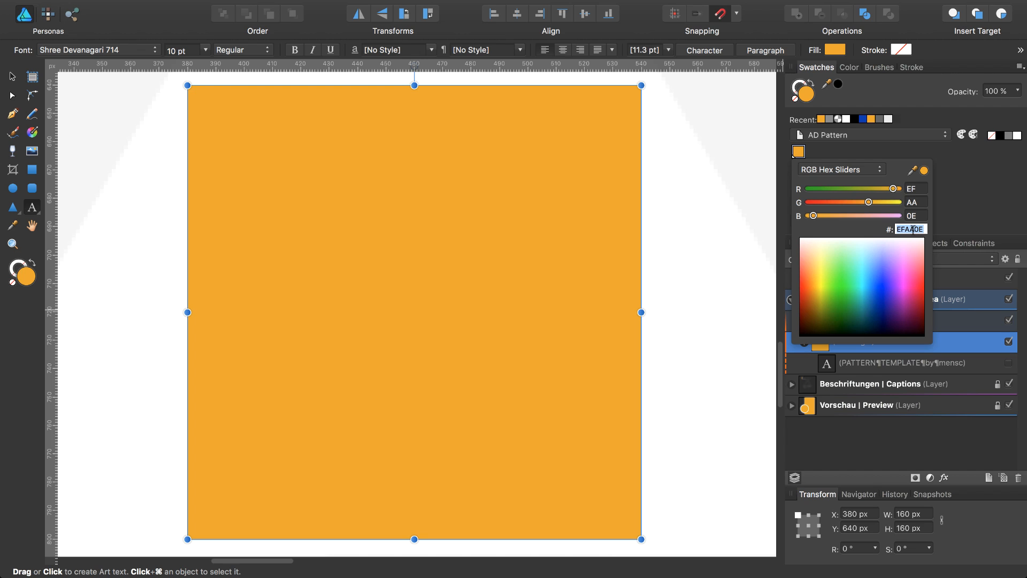
type("E10")
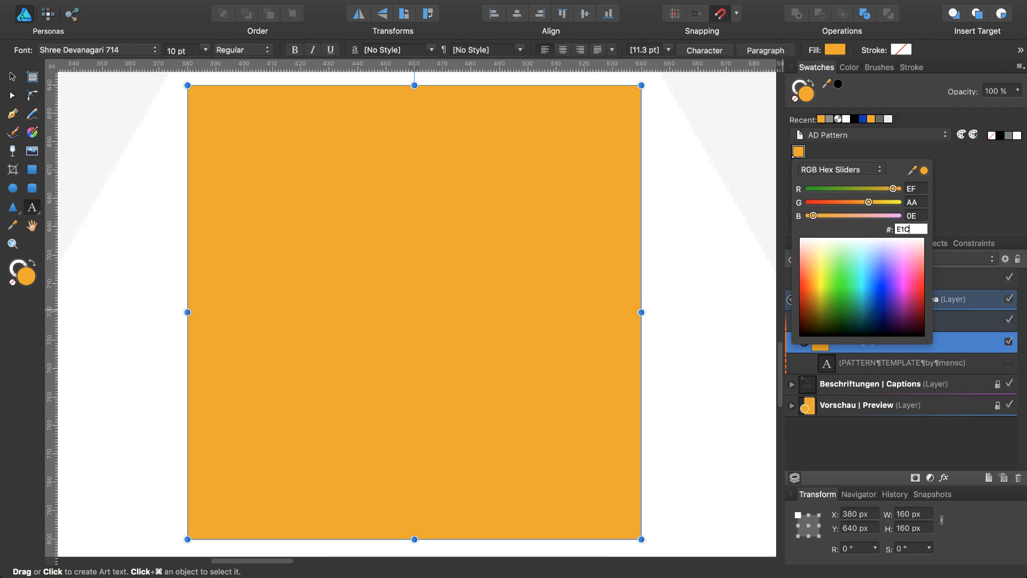
type("1")
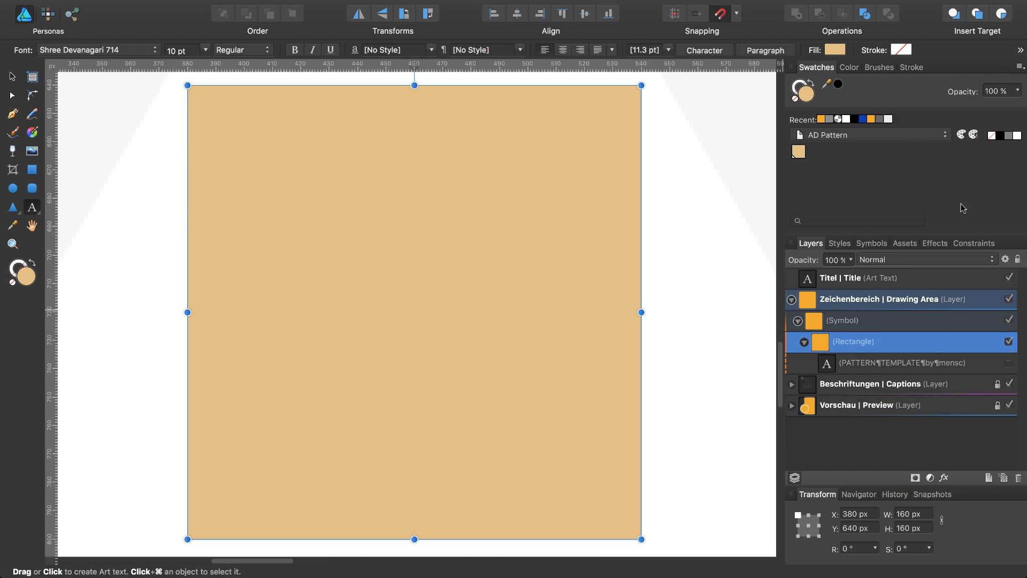
mouse_move(853, 355)
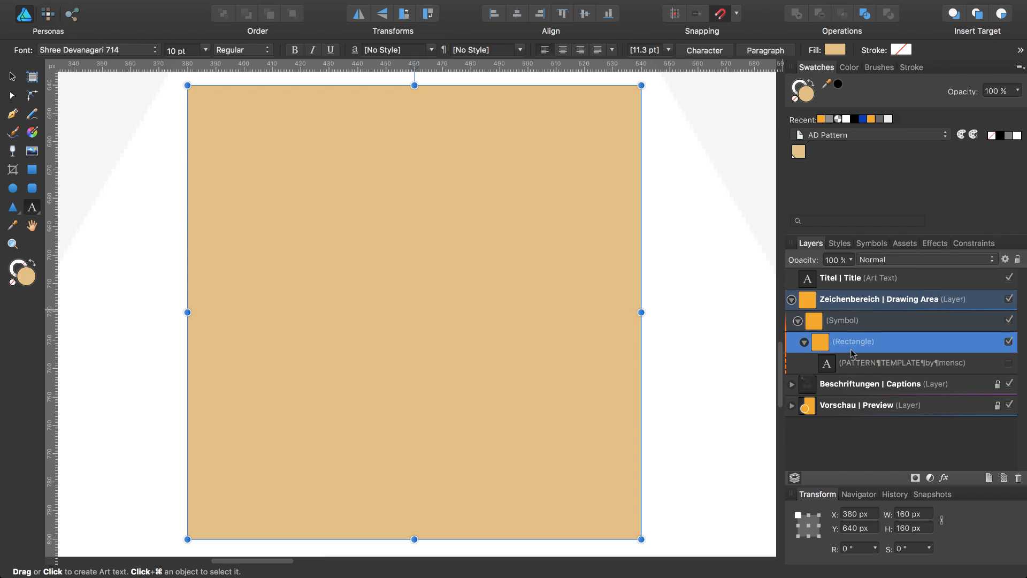
mouse_move(972, 82)
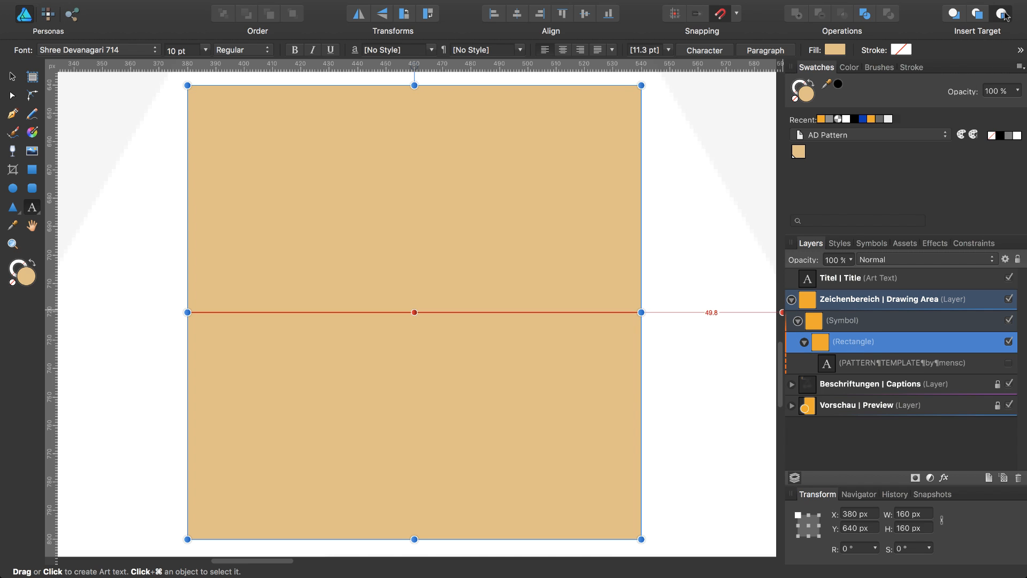
mouse_move(912, 96)
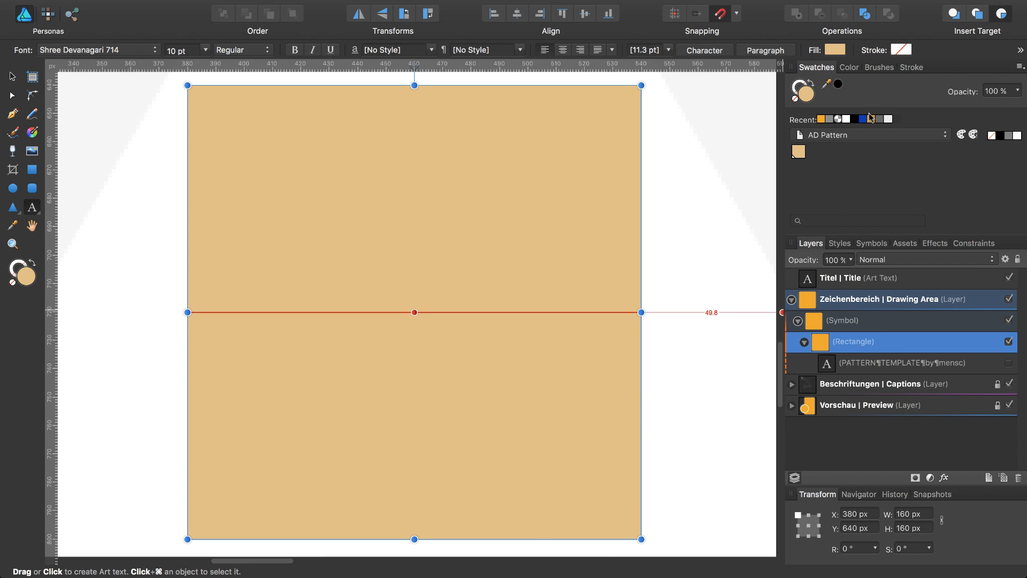
key("m")
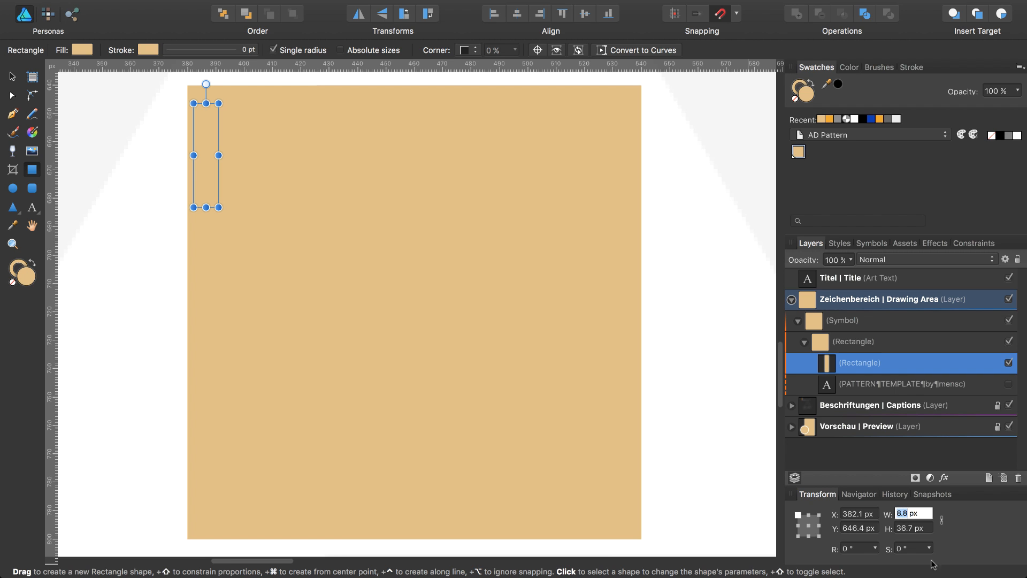
mouse_move(933, 565)
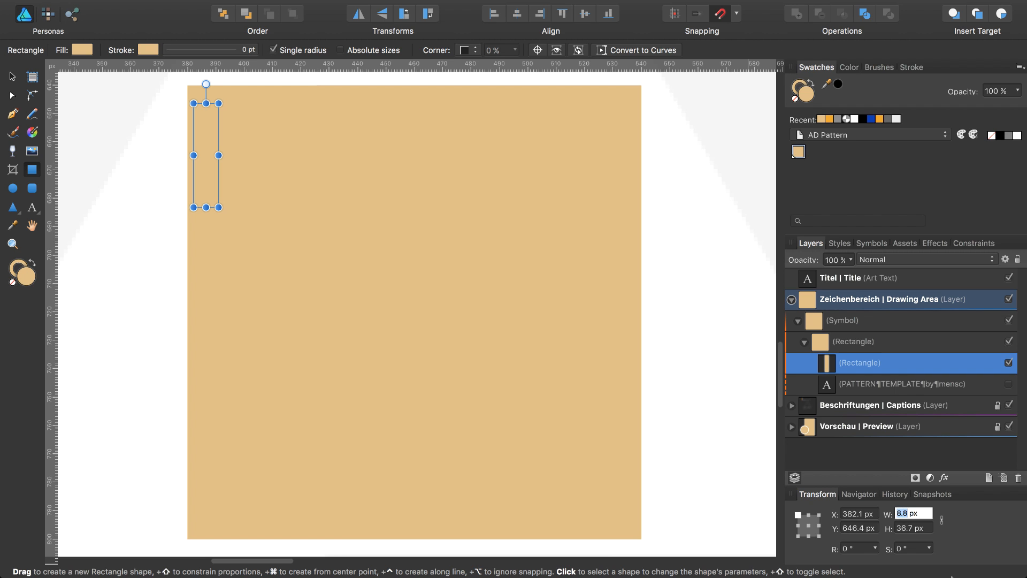
Make the new rectangle 16 px wide and stretch it down to the tile's bottom edge.
type("16")
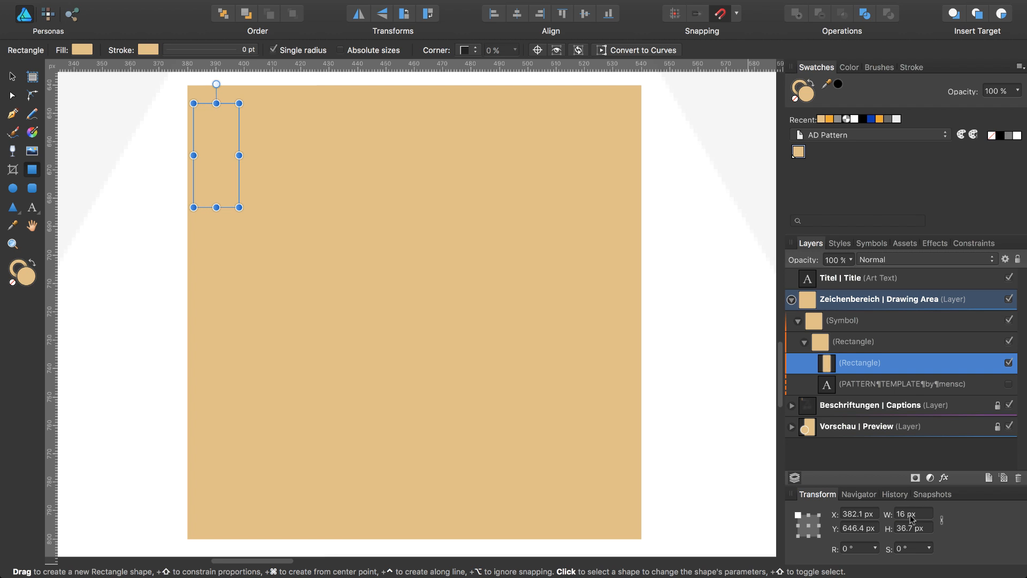
mouse_move(247, 193)
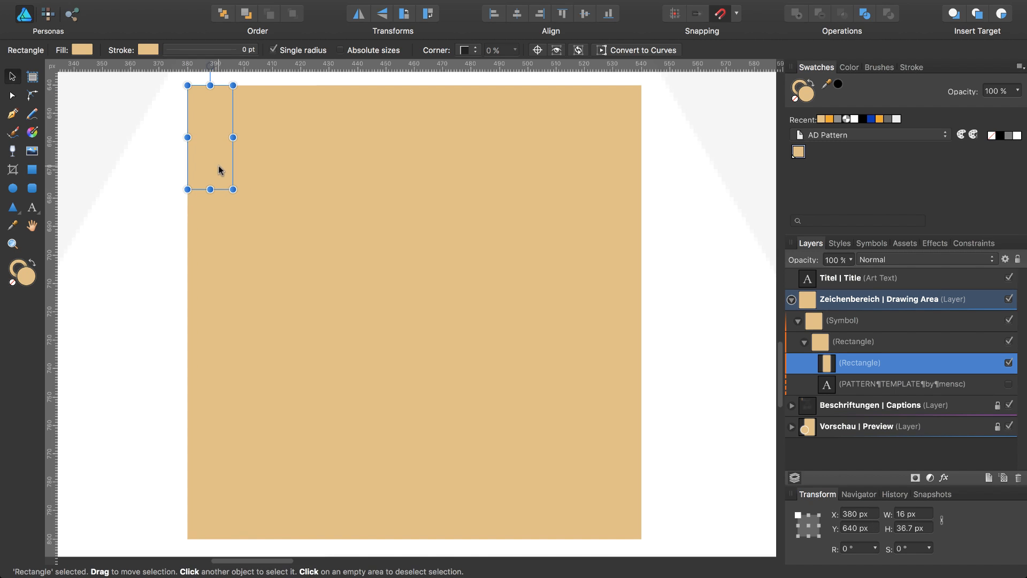
left_click_drag(209, 190, 208, 463)
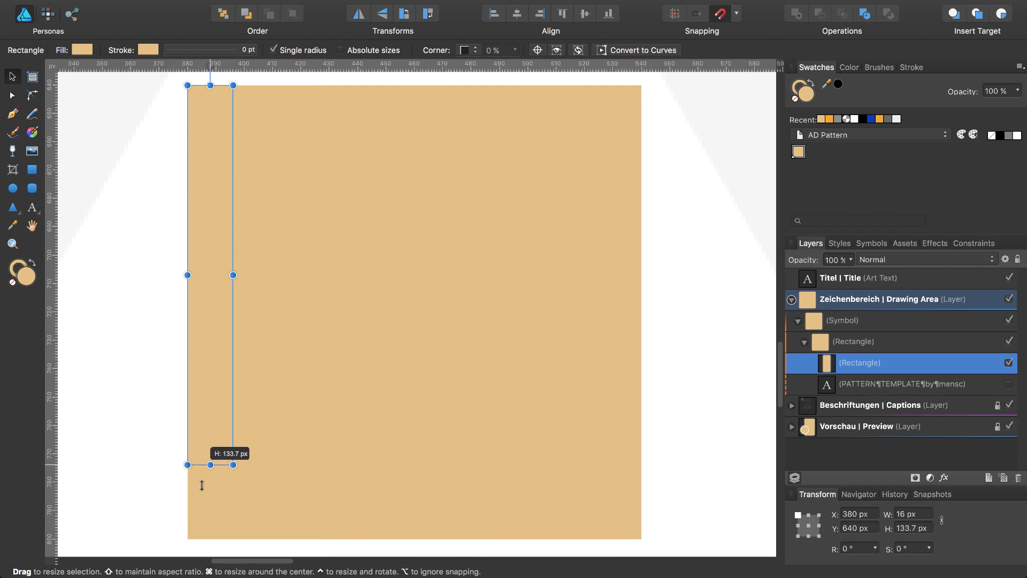
left_click_drag(210, 465, 210, 539)
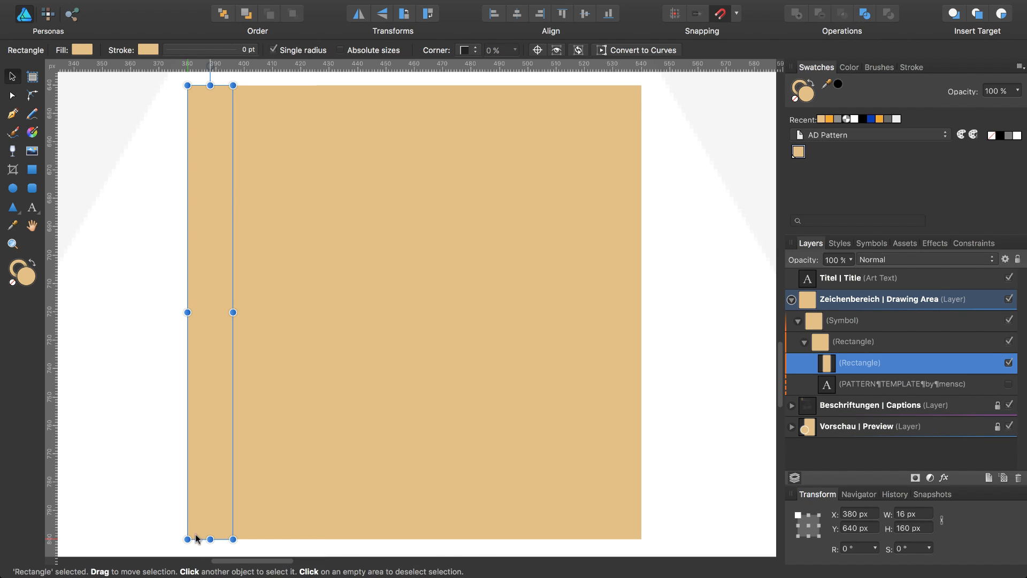
mouse_move(247, 383)
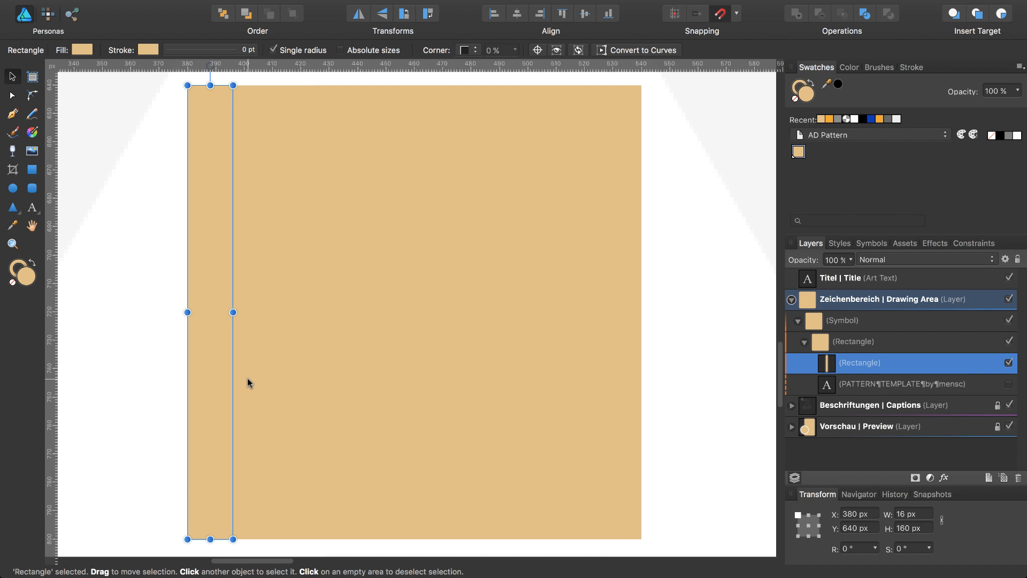
Duplicate the stripe with a +32 px X offset twice, giving three stripes along the left side.
key("cmd+j")
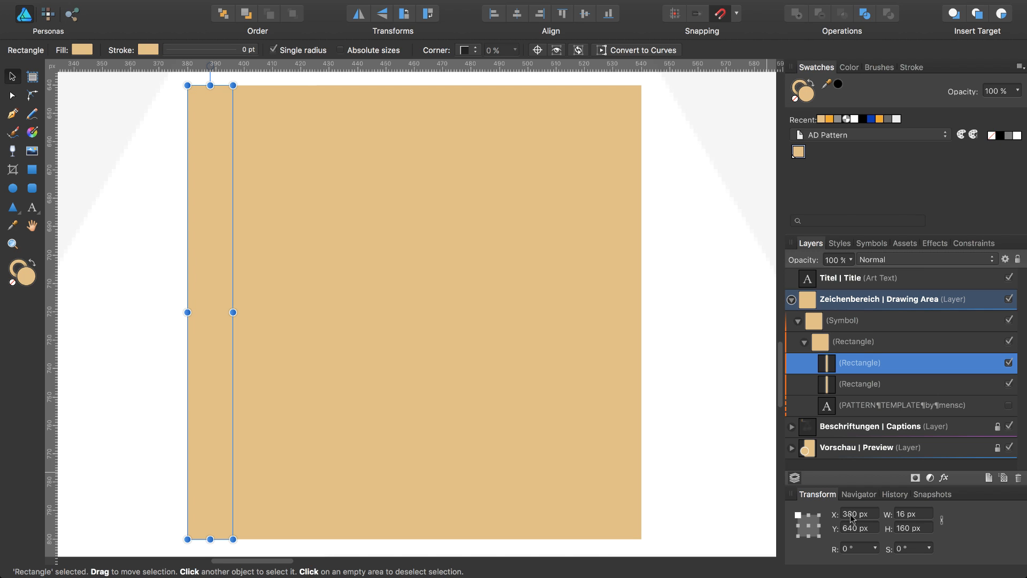
left_click(855, 512)
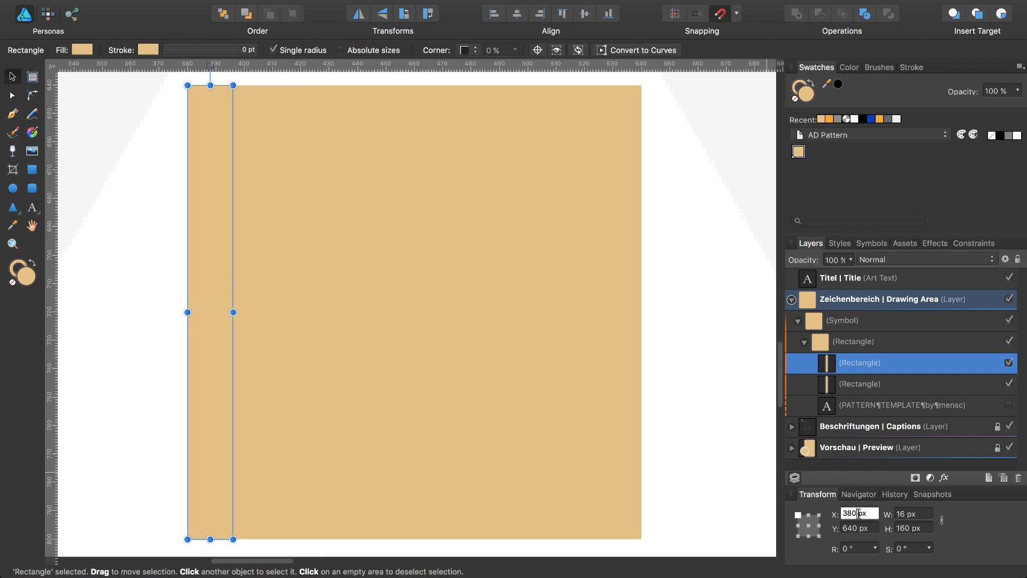
type("+32")
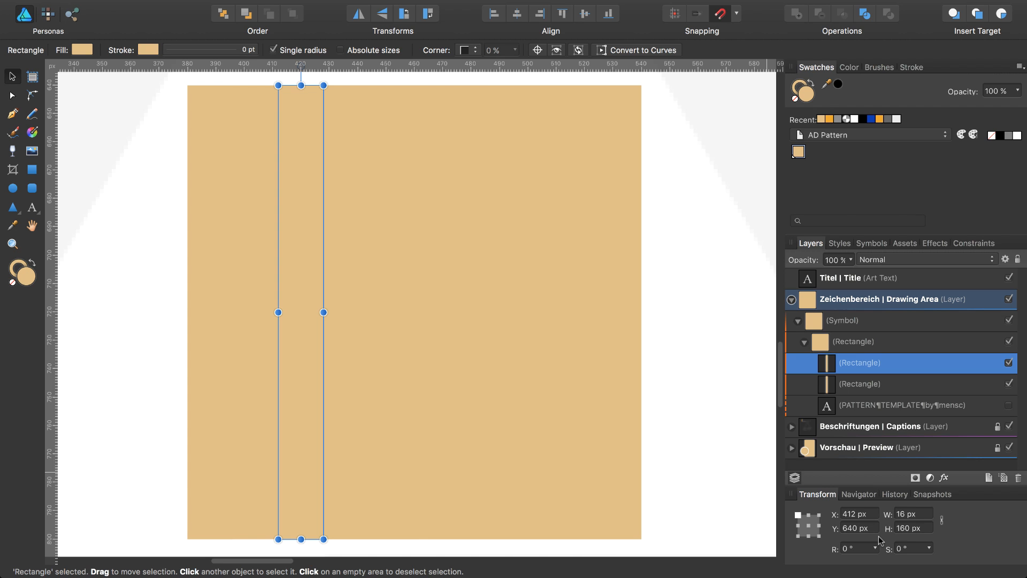
key("cmd+j")
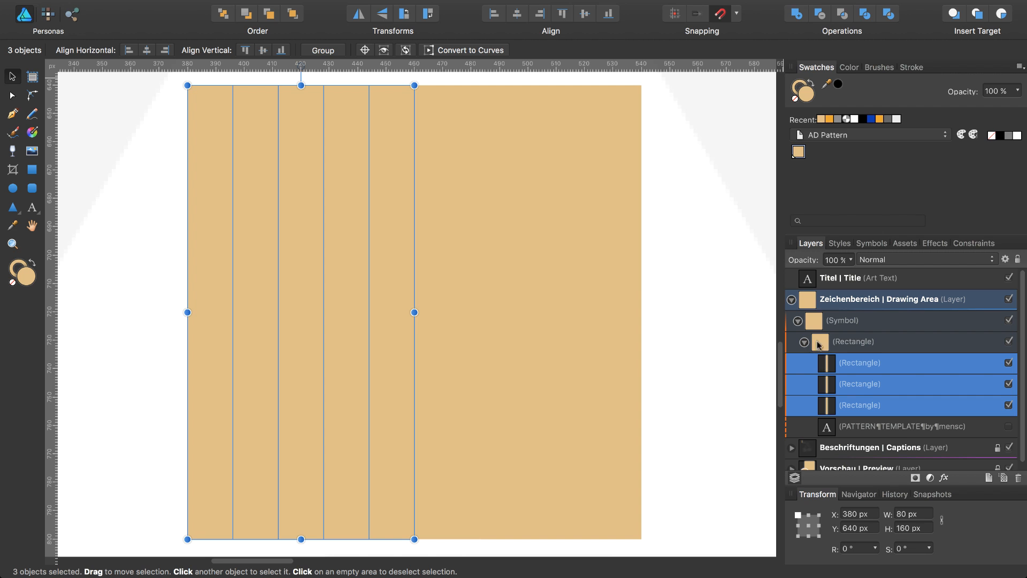
mouse_move(796, 18)
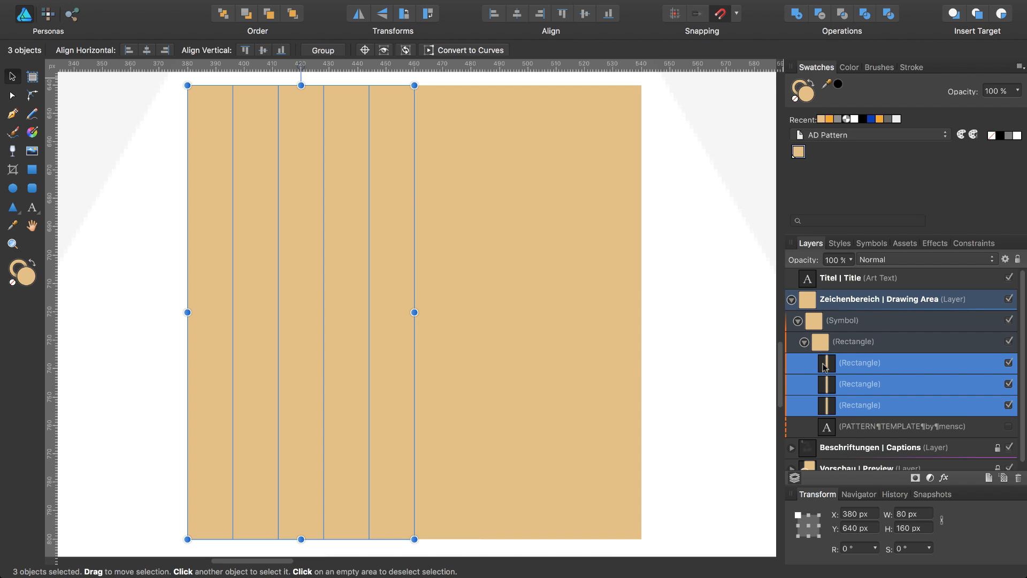
mouse_move(796, 25)
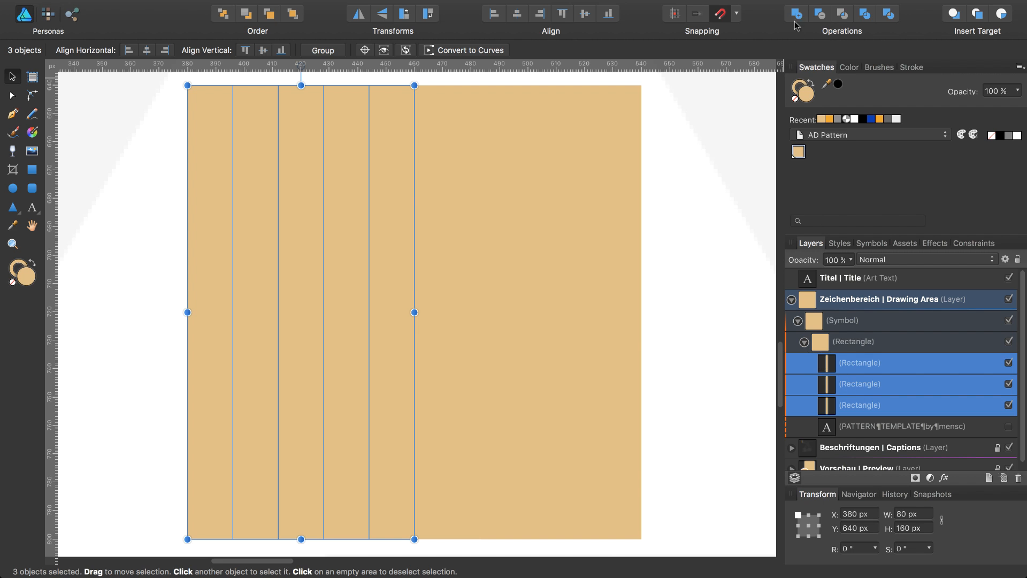
mouse_move(795, 12)
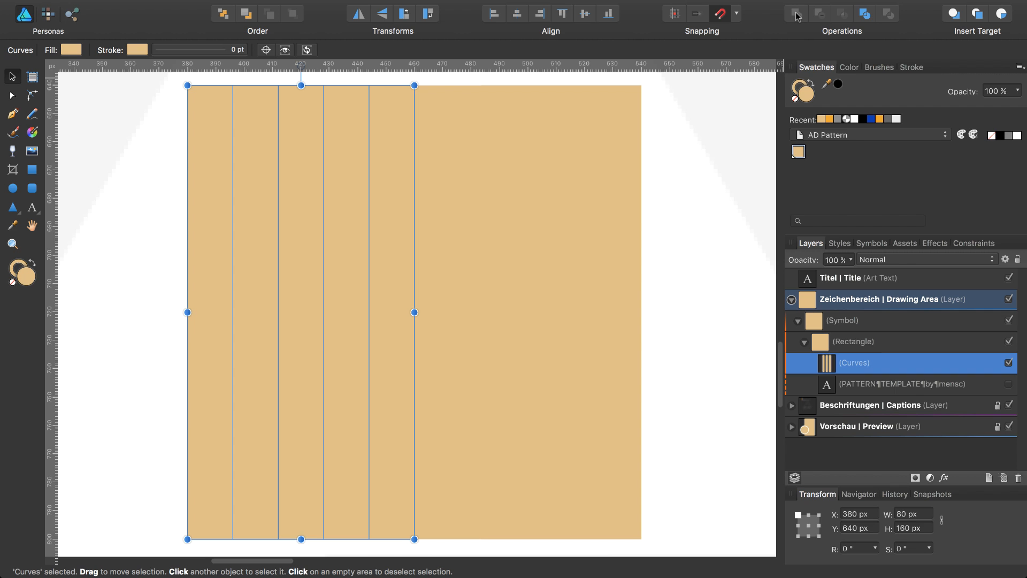
mouse_move(858, 372)
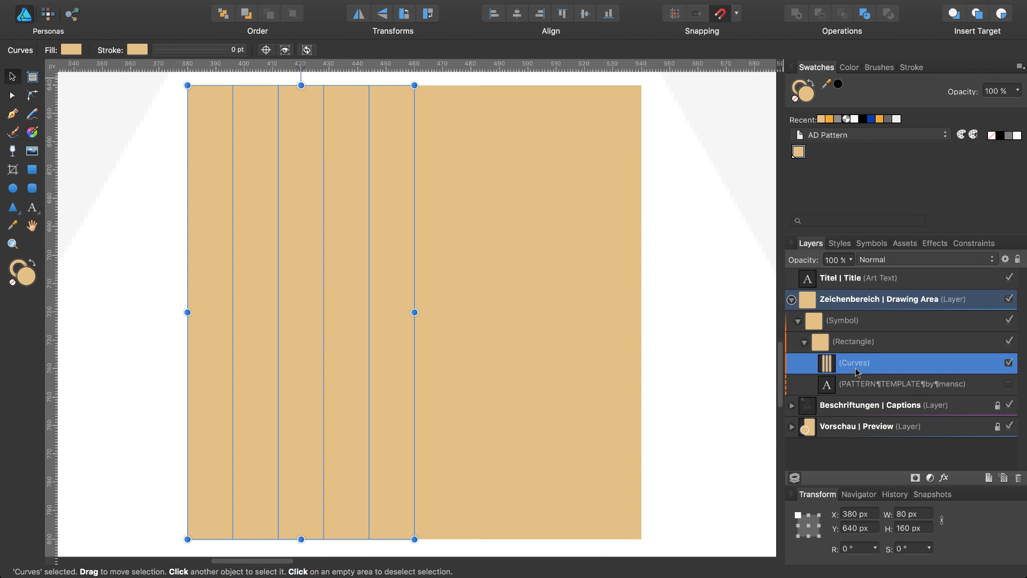
mouse_move(854, 370)
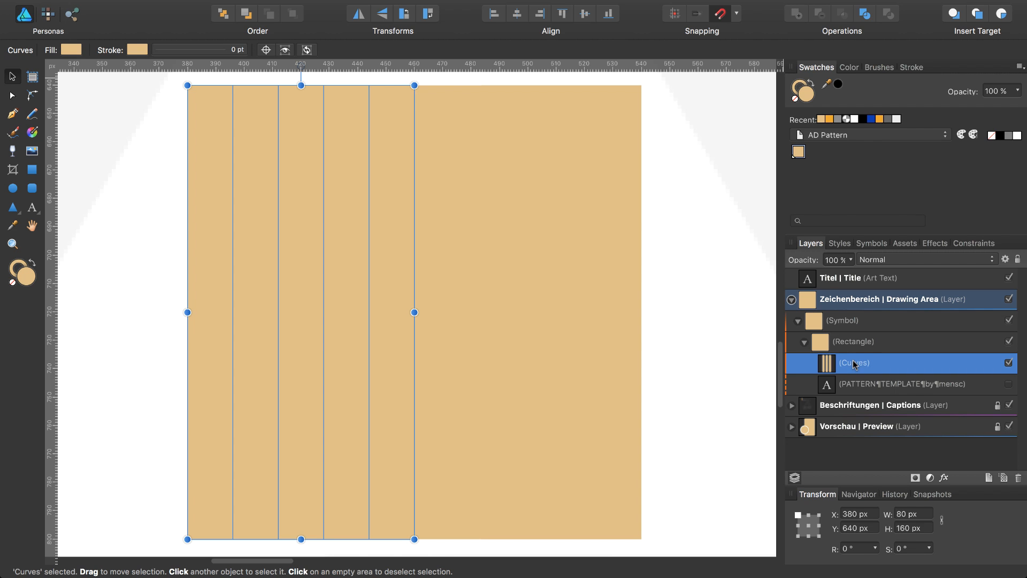
Duplicate the merged stripe shape, rotate the copy into horizontal bands and select both shapes.
key("cmd+j")
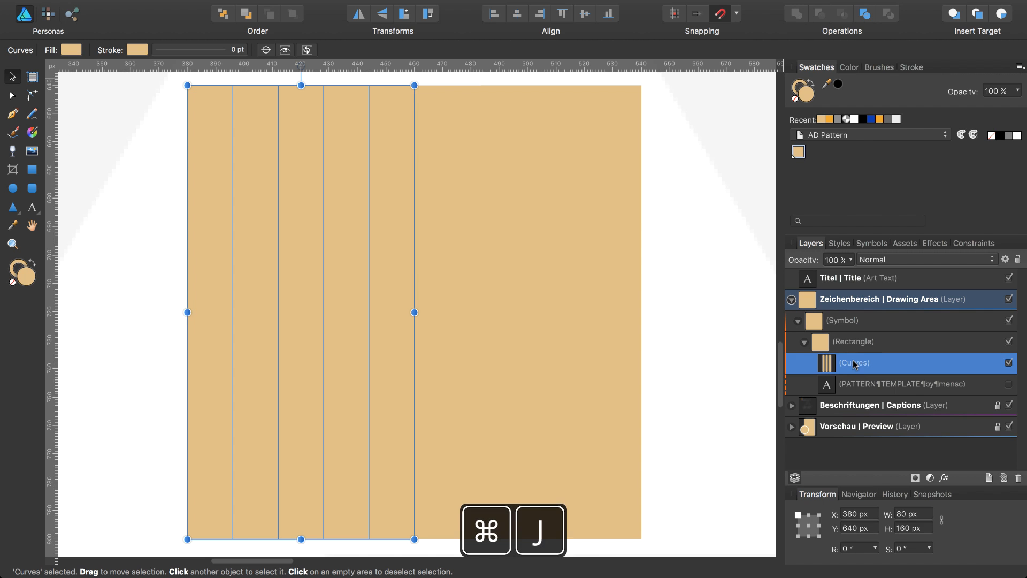
key("cmd+j")
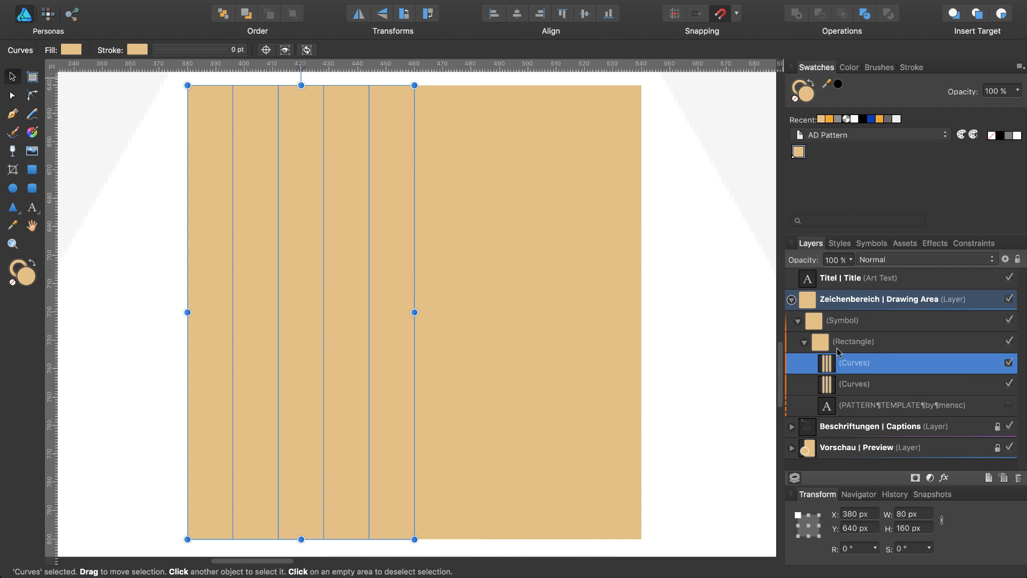
mouse_move(427, 13)
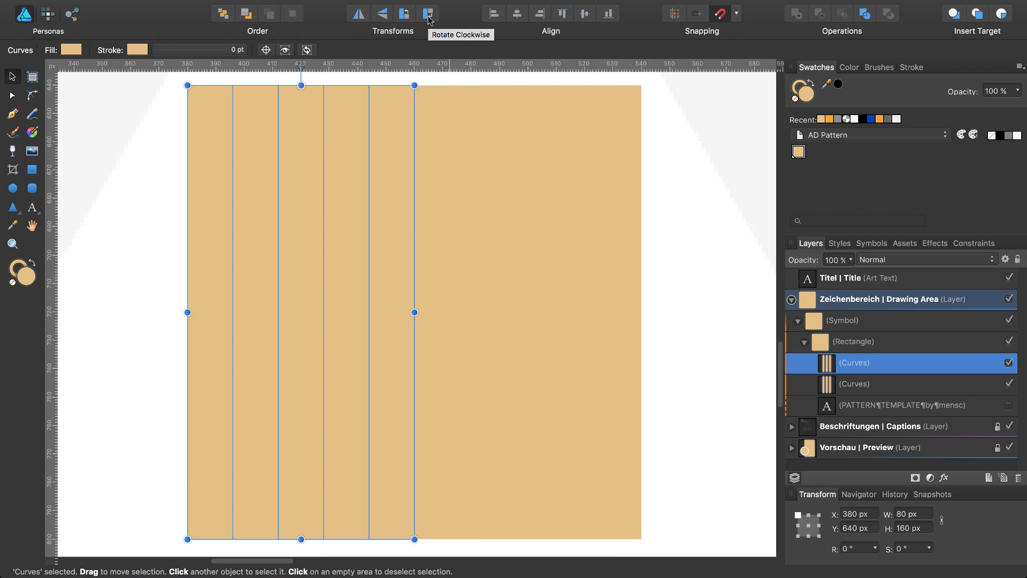
left_click(427, 13)
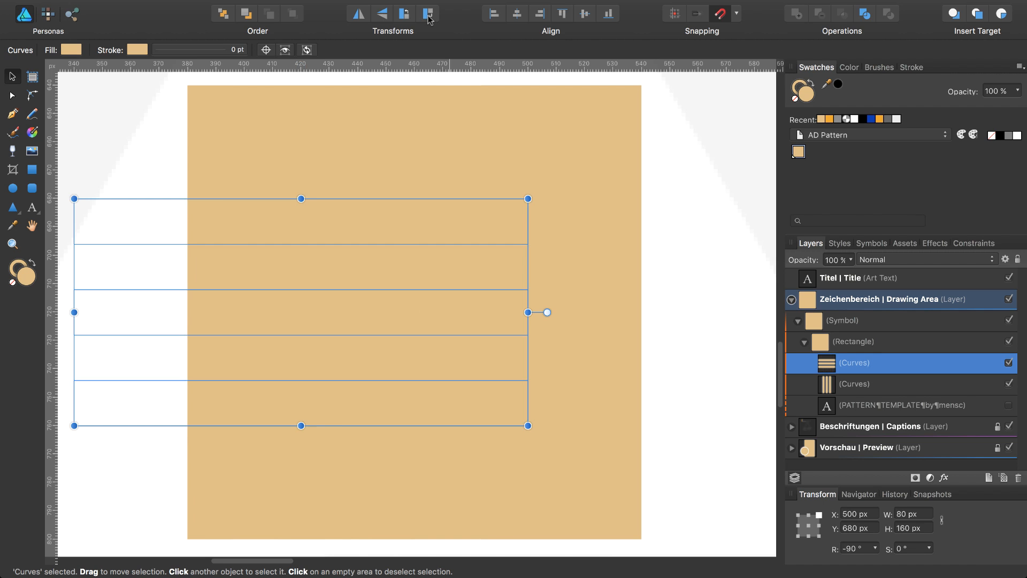
mouse_move(380, 293)
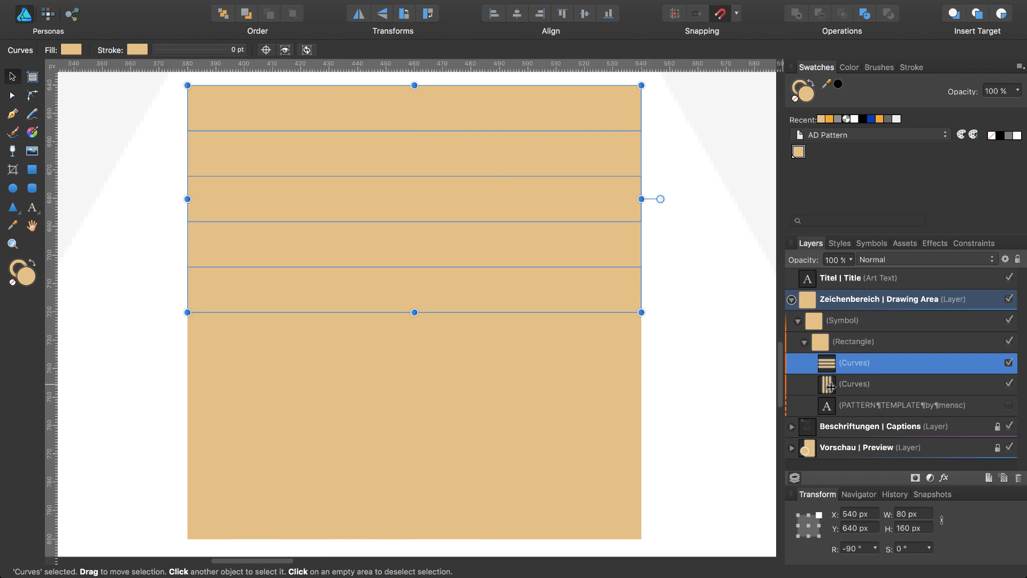
left_click(854, 383)
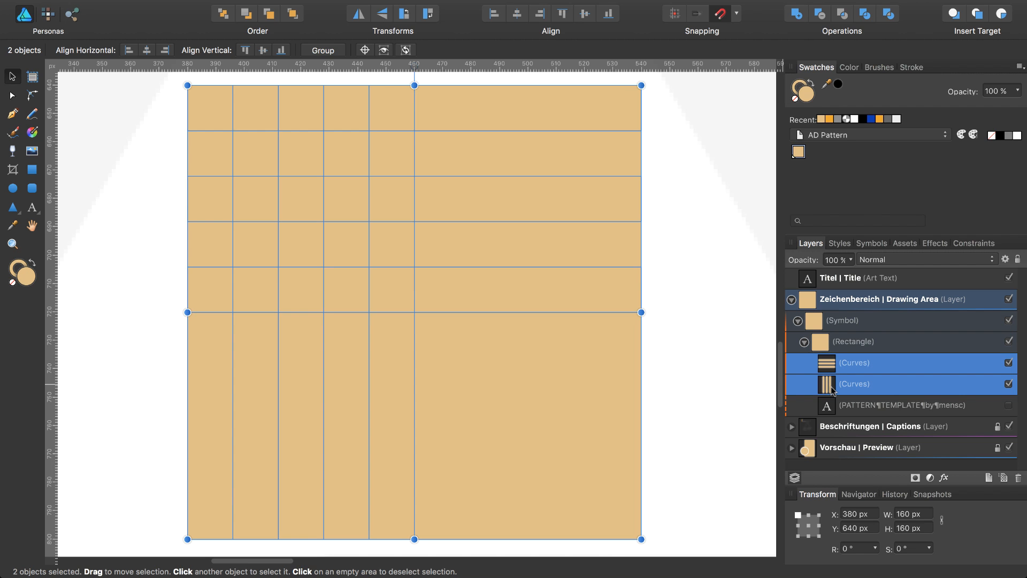
mouse_move(844, 318)
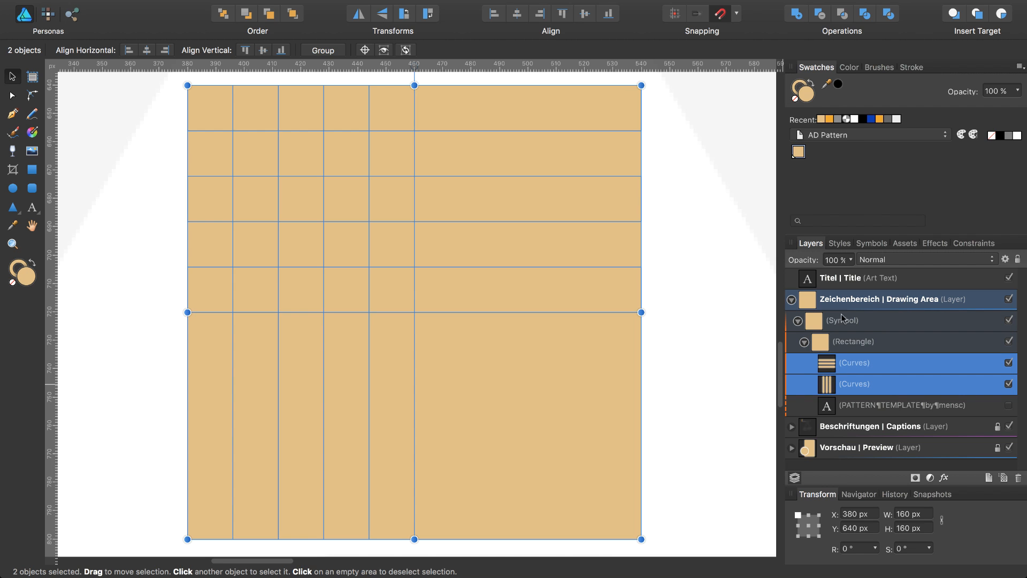
mouse_move(796, 18)
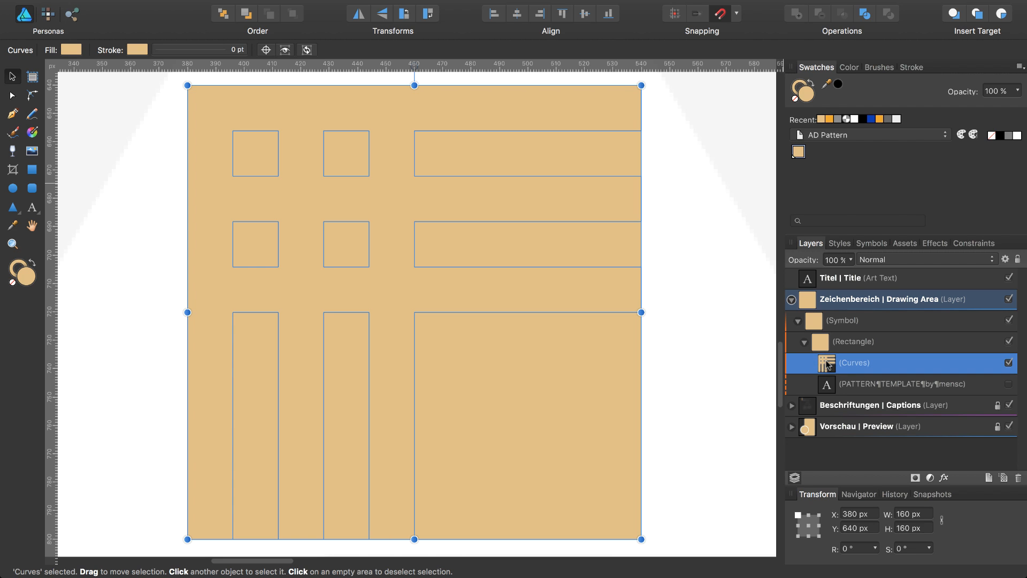
mouse_move(905, 251)
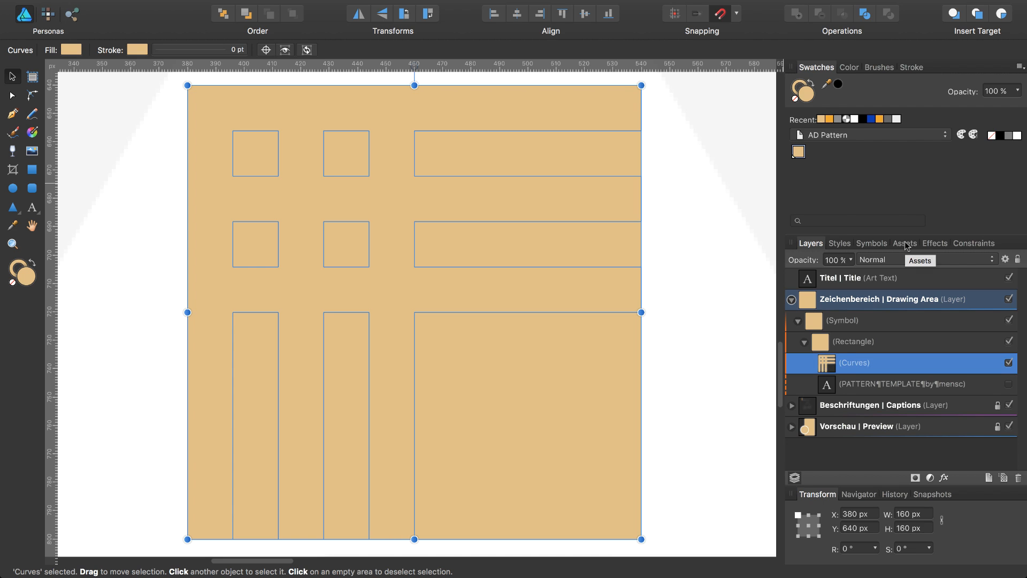
Place the Schraffur 45° hatching asset over the tile and clip it inside the Curves layer.
left_click(904, 243)
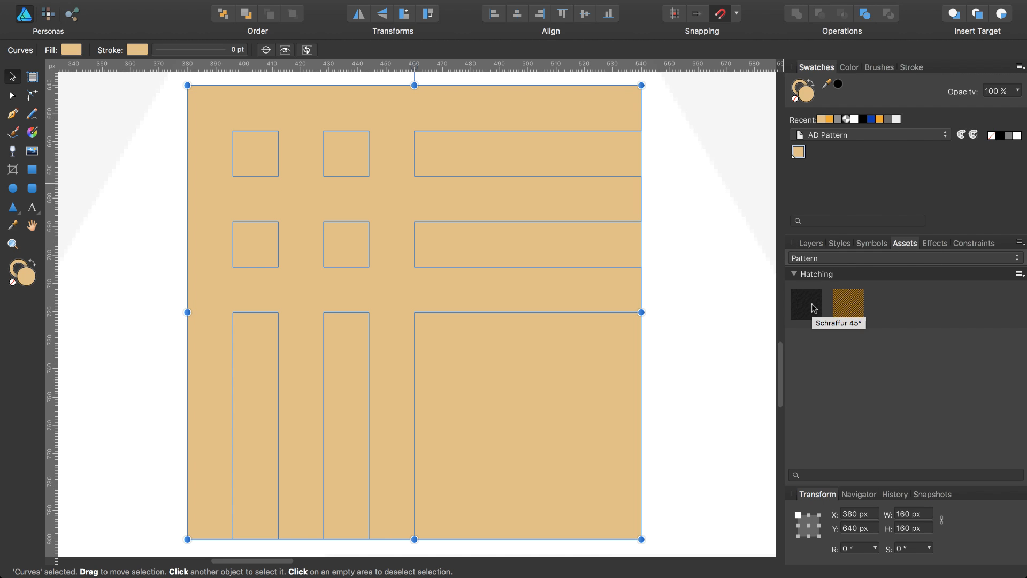
mouse_move(813, 287)
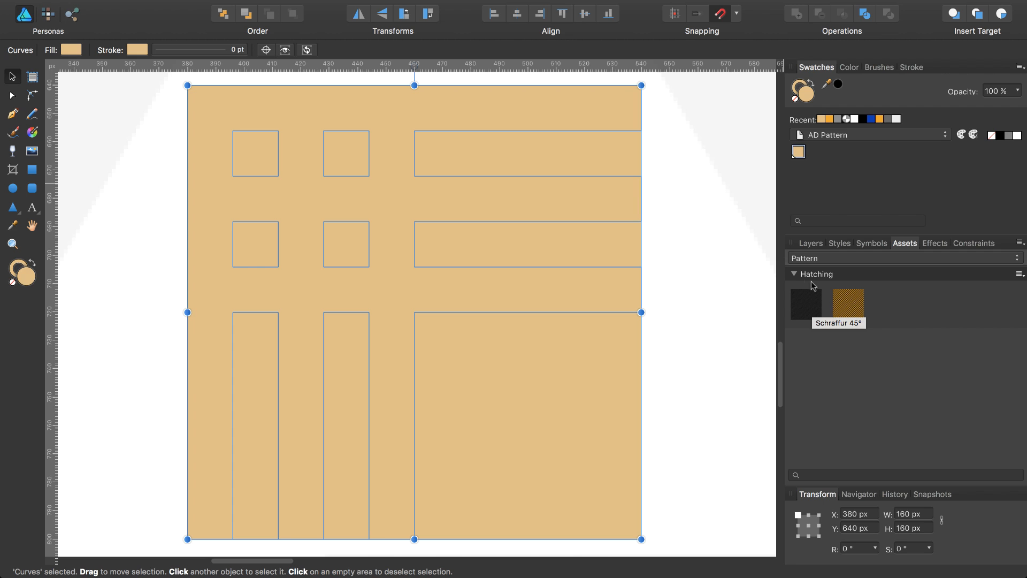
mouse_move(847, 305)
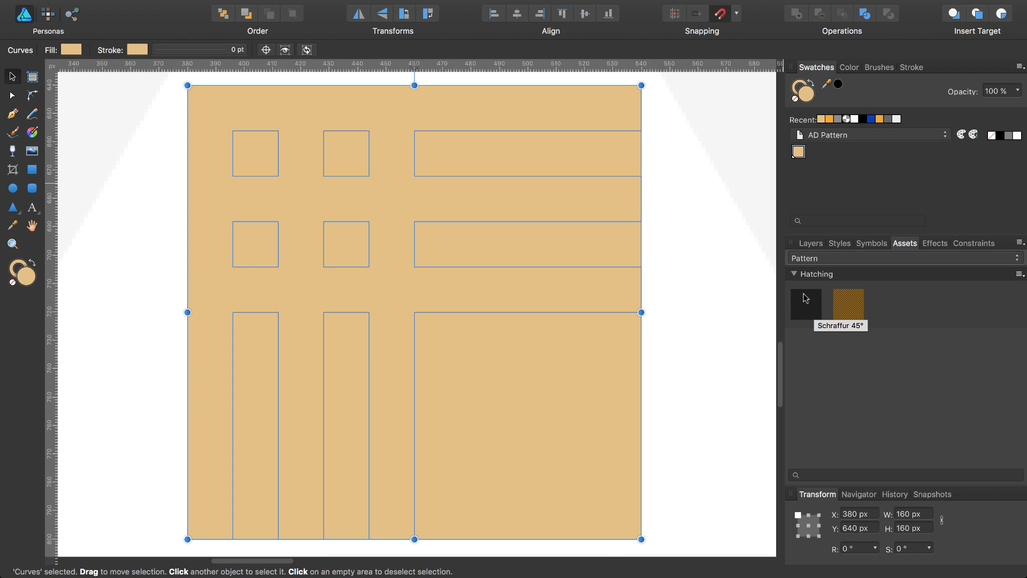
mouse_move(848, 305)
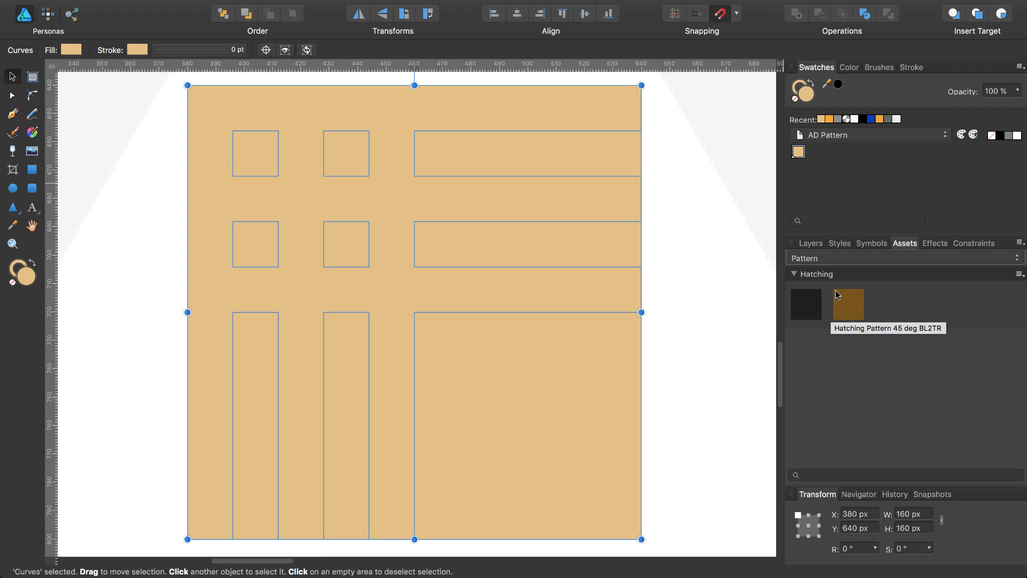
mouse_move(811, 310)
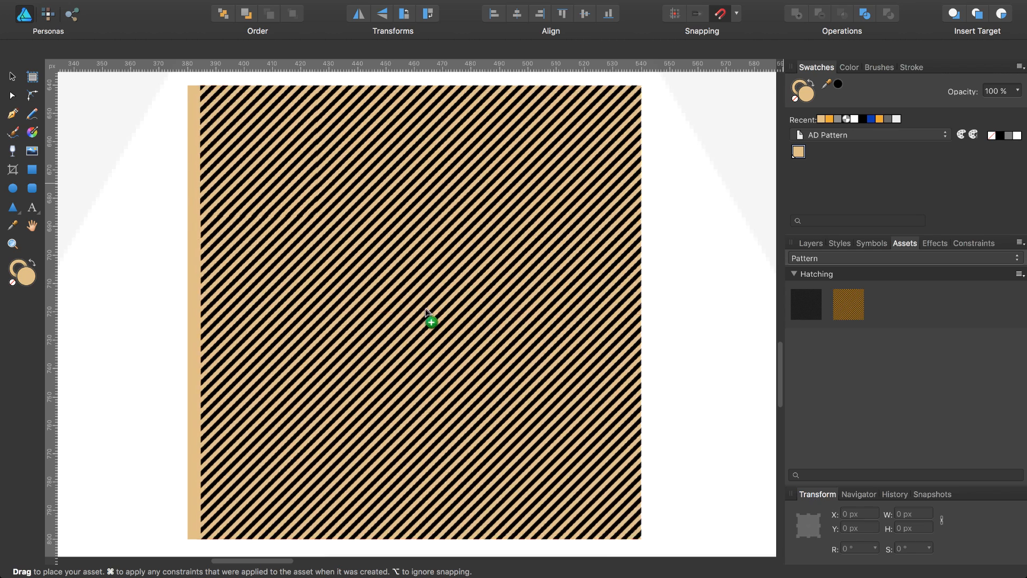
left_click(431, 321)
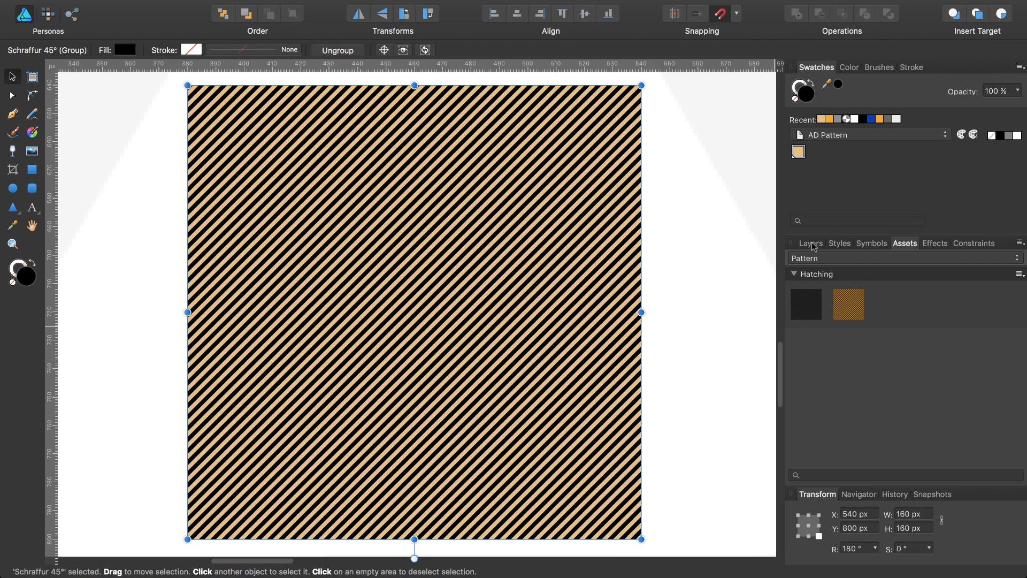
left_click(809, 243)
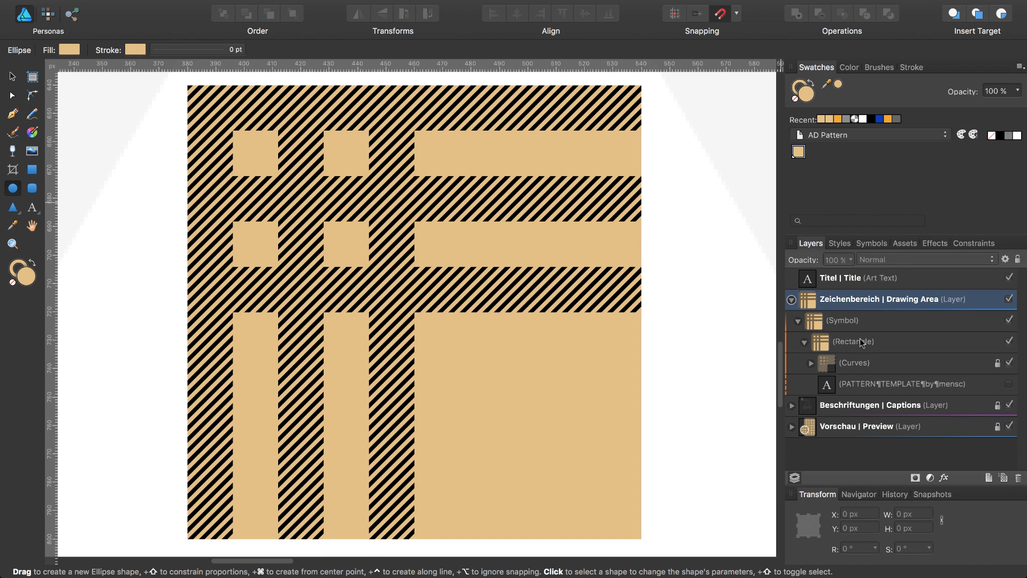
mouse_move(869, 346)
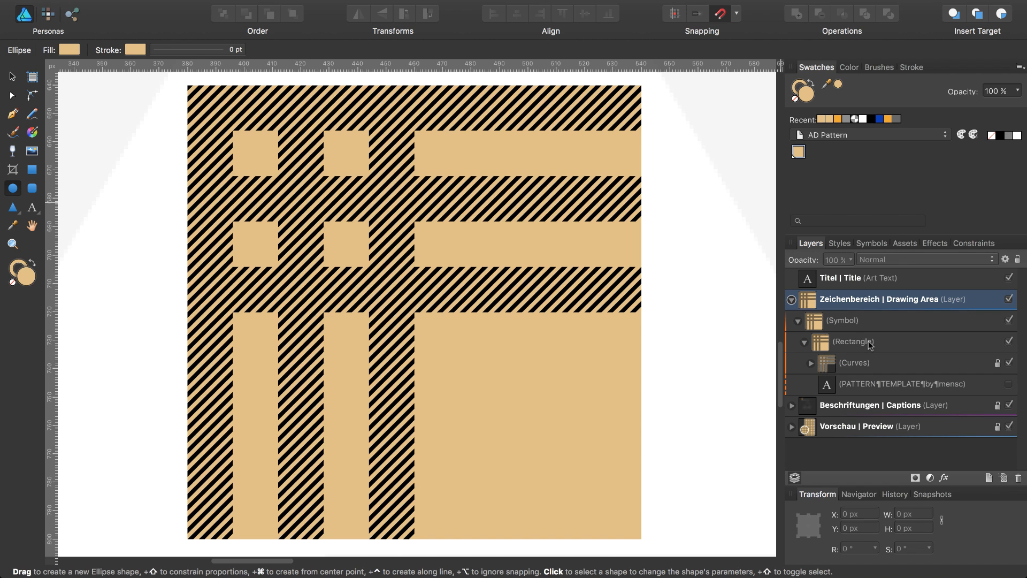
Draw a 160 × 16 px stripe rectangle across the tile's top light band.
left_click(853, 342)
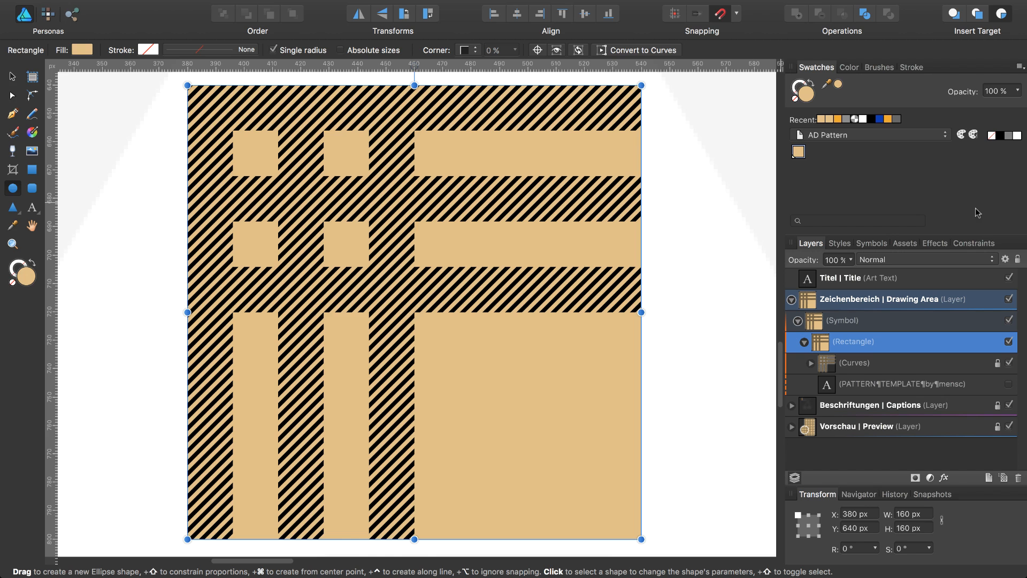
left_click(31, 170)
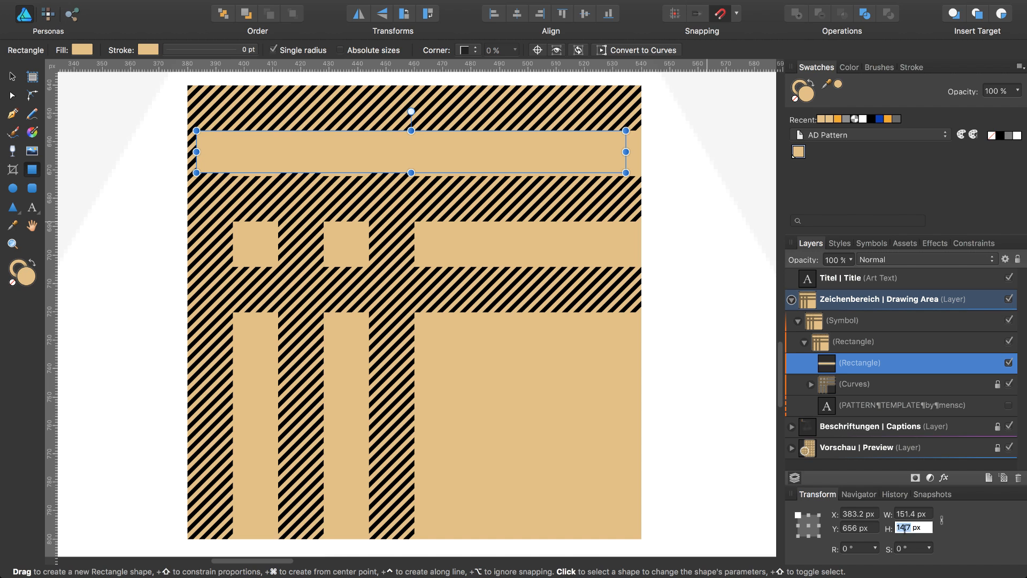
type("14.7")
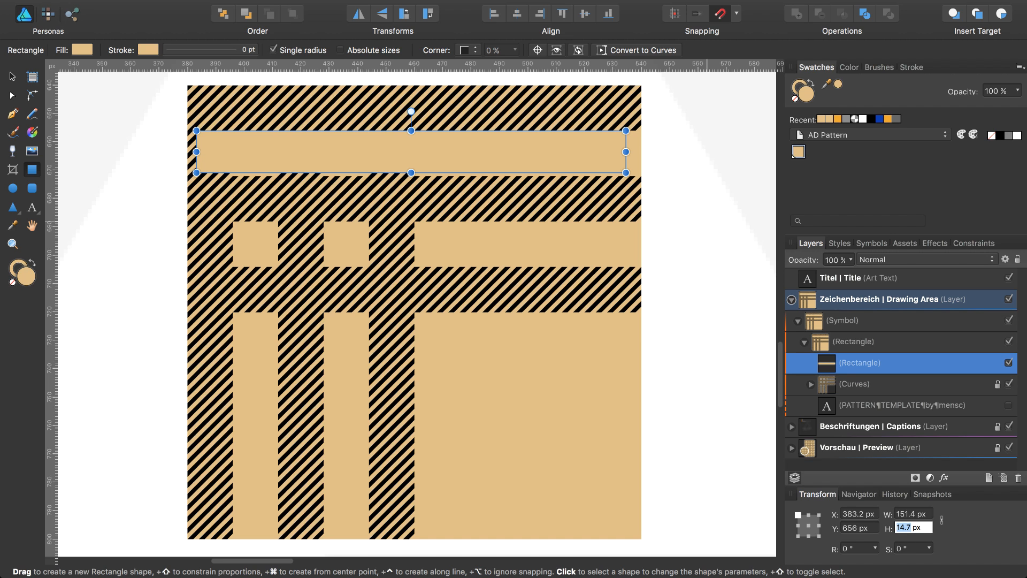
type("16")
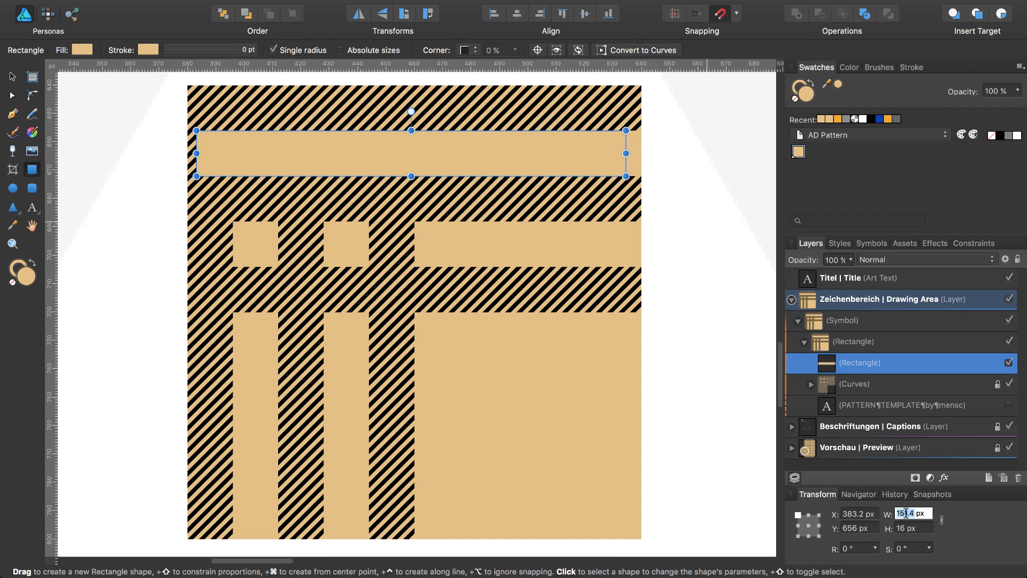
type("160")
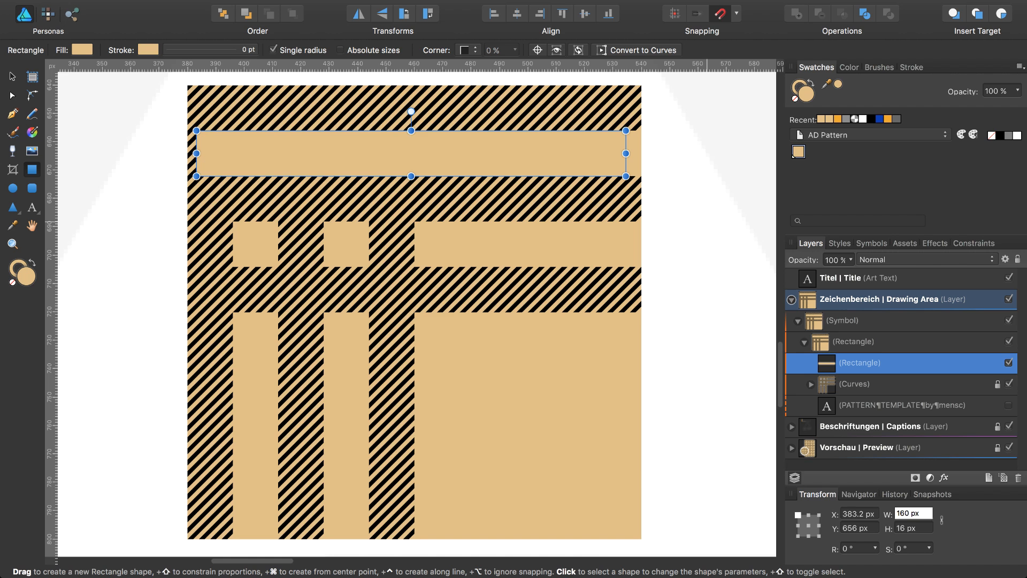
Fill the band white from Recent swatches and set its layer opacity to 60%.
left_click_drag(626, 152, 650, 152)
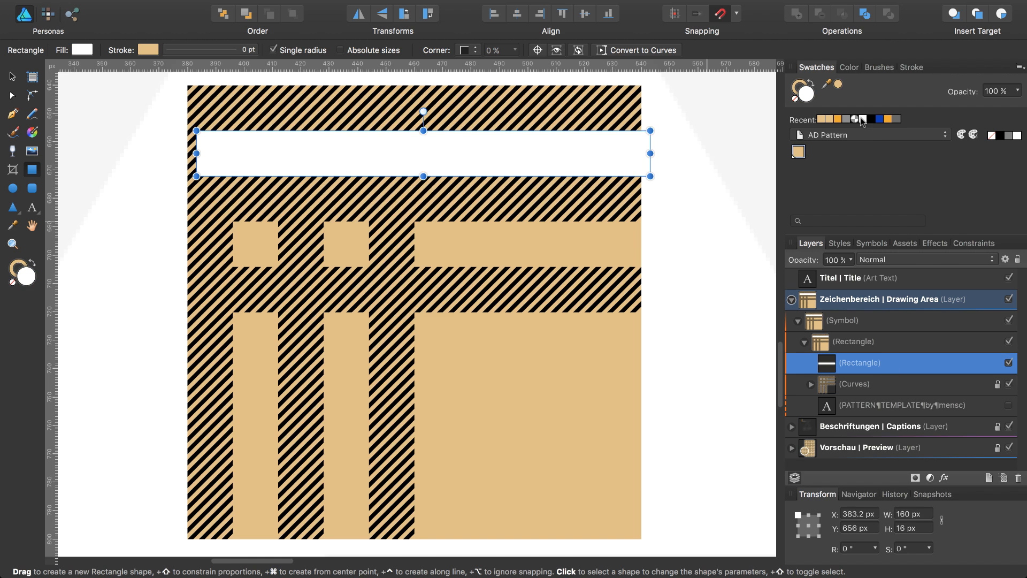
key("6")
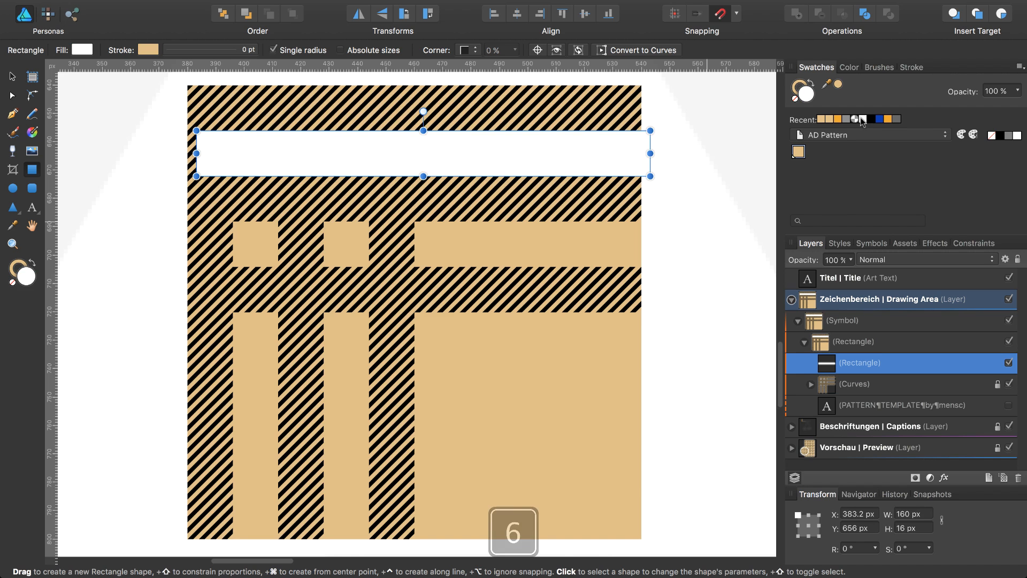
left_click(837, 259)
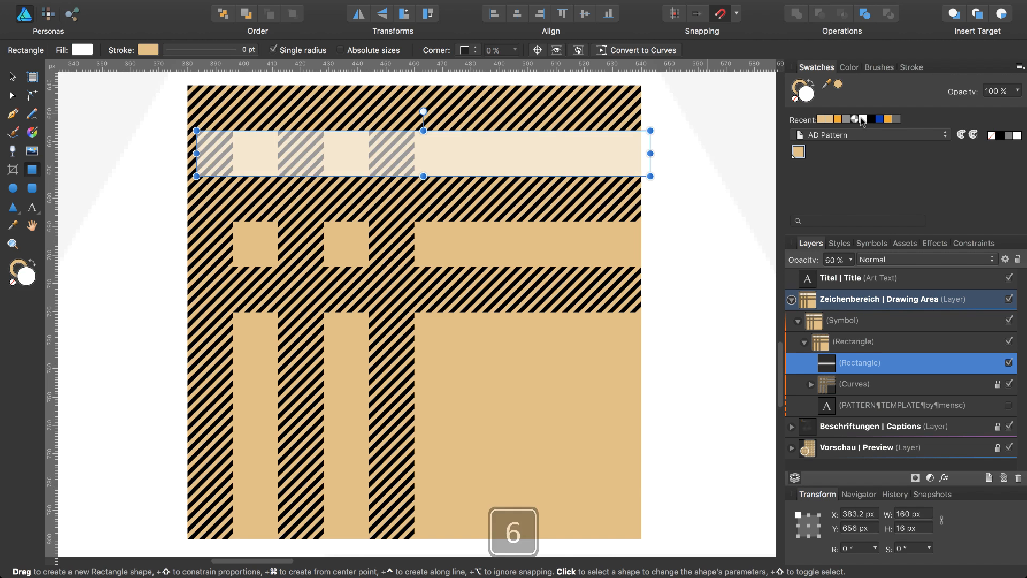
key("6")
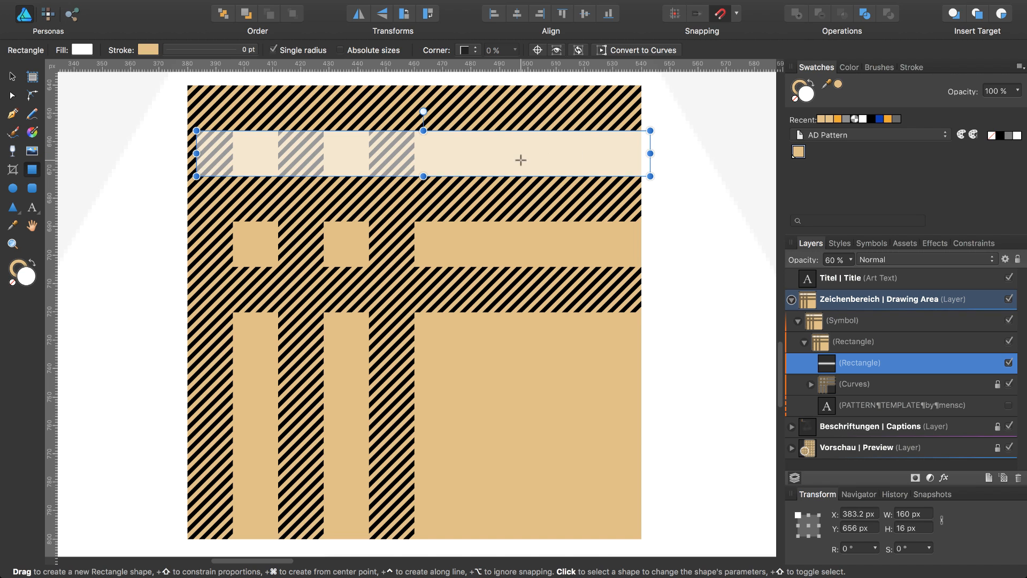
Align the band at X 380 px, then duplicate it with a +16 px Y offset over the lower light band.
left_click(856, 514)
type("380")
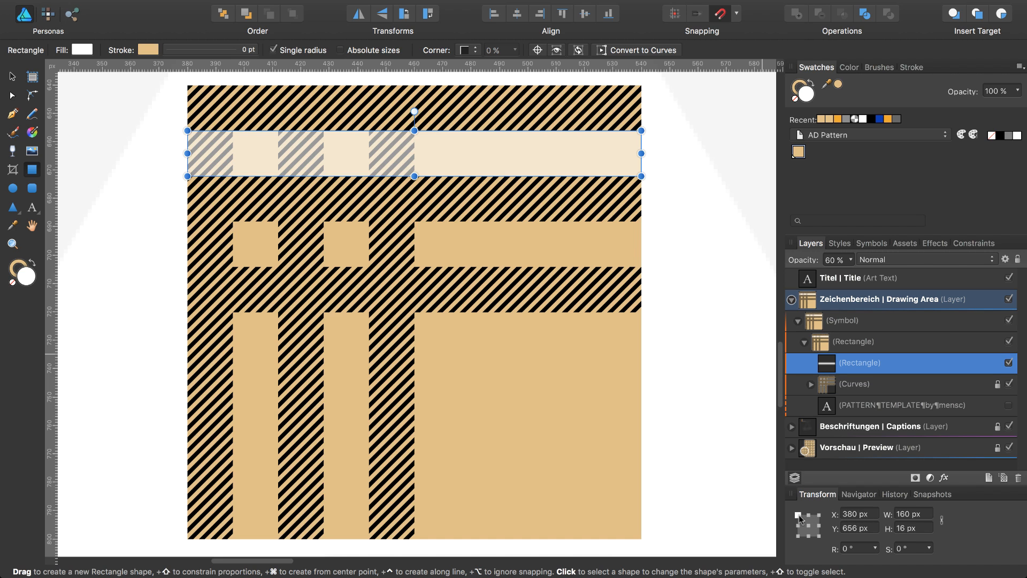
mouse_move(837, 538)
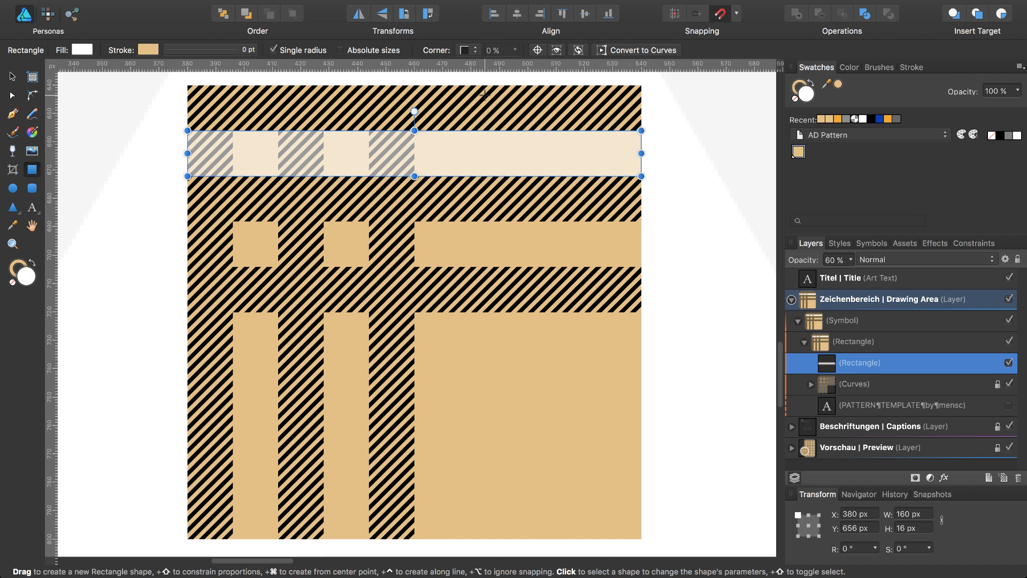
key("cmd+j")
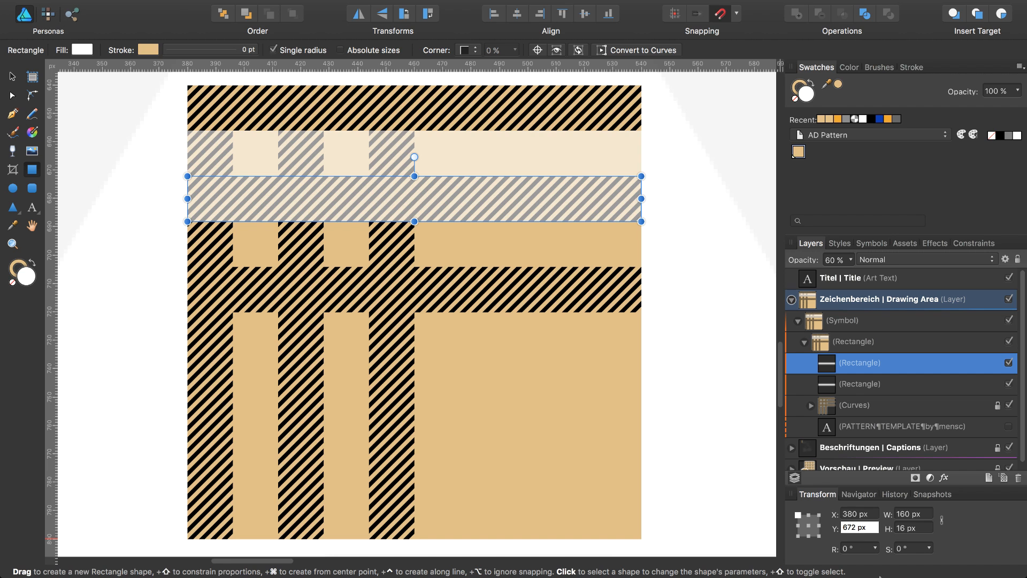
type("+16")
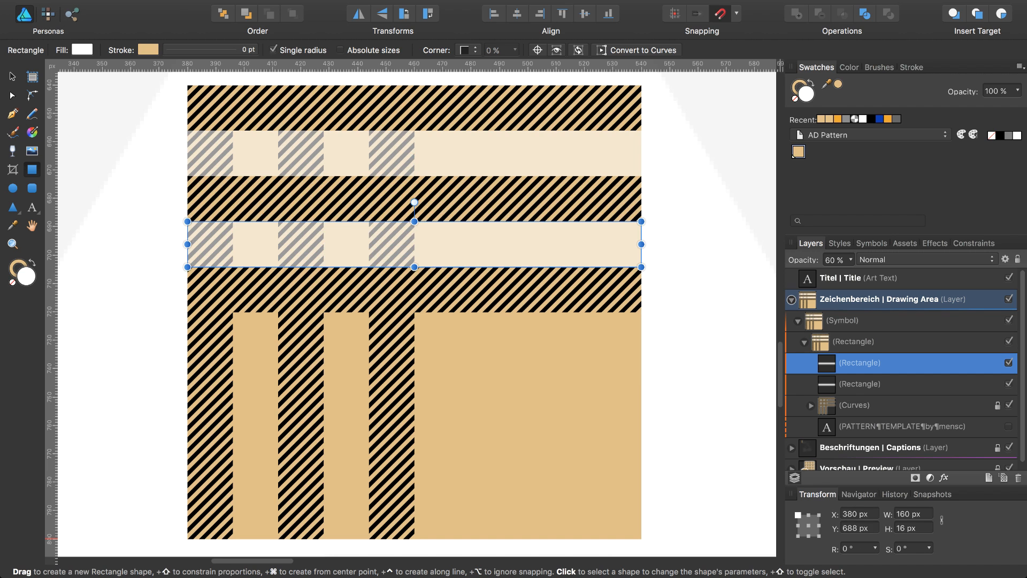
mouse_move(882, 379)
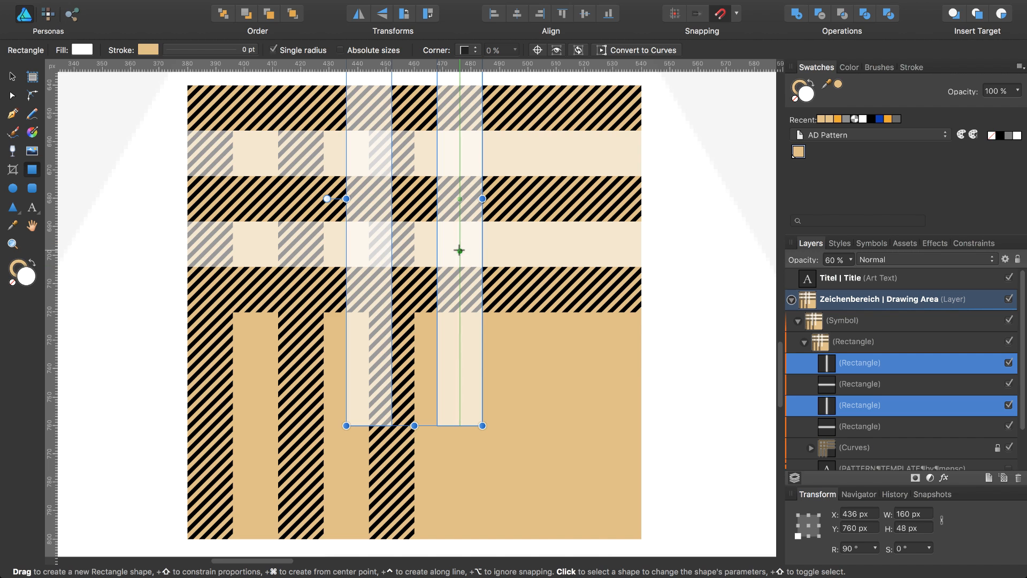
Move the rotated band copies over the light columns with Force Pixel Alignment and select all four bands.
key("v")
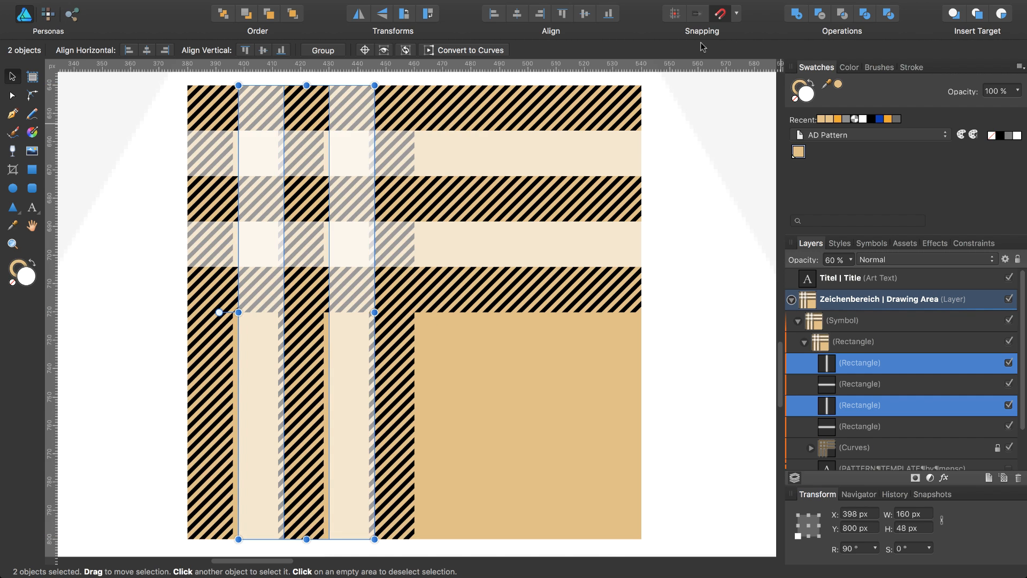
mouse_move(674, 13)
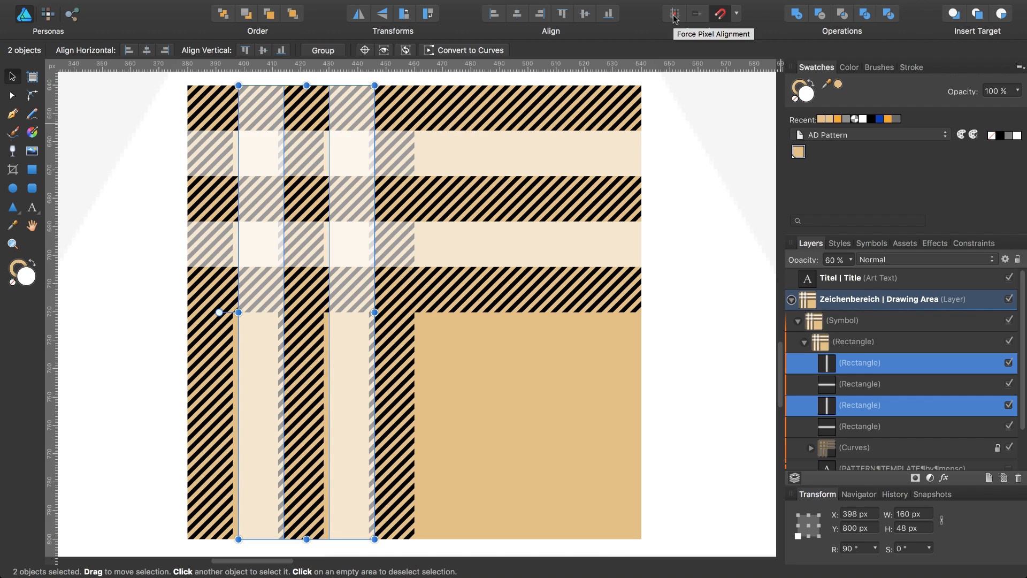
left_click(673, 13)
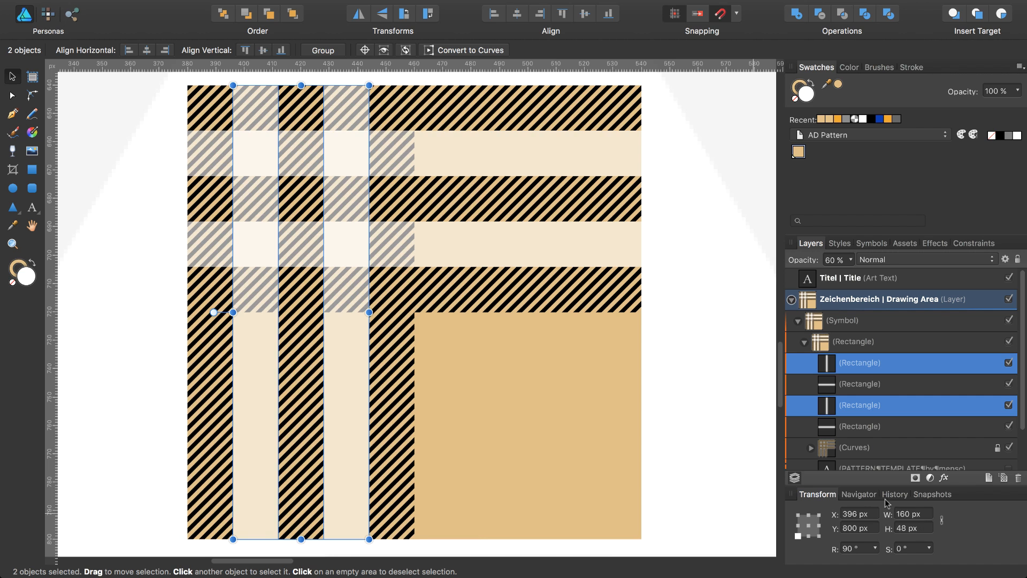
left_click(859, 426)
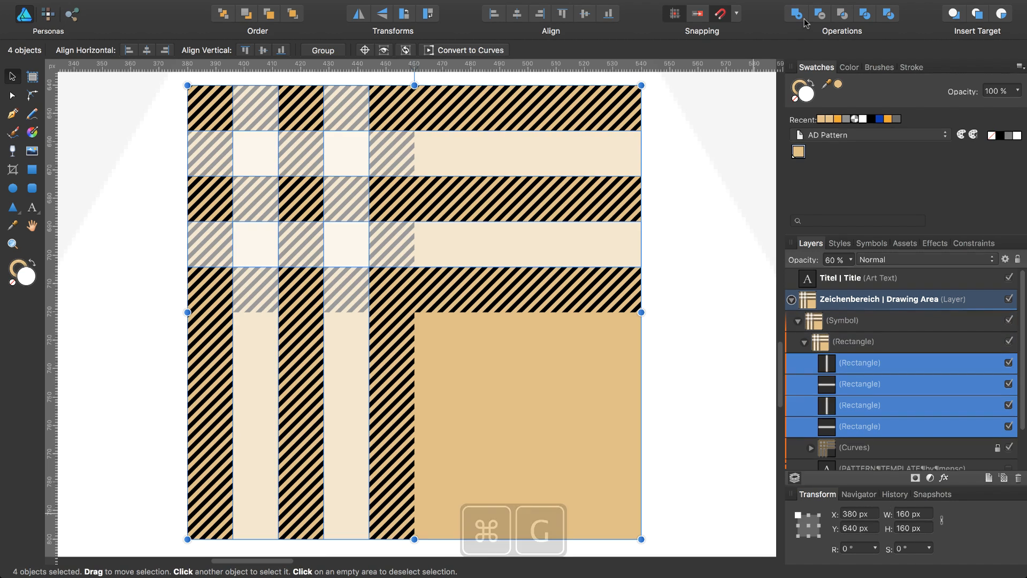
Group the four translucent bands and reselect the tile rectangle holding the pattern.
key("cmd+g")
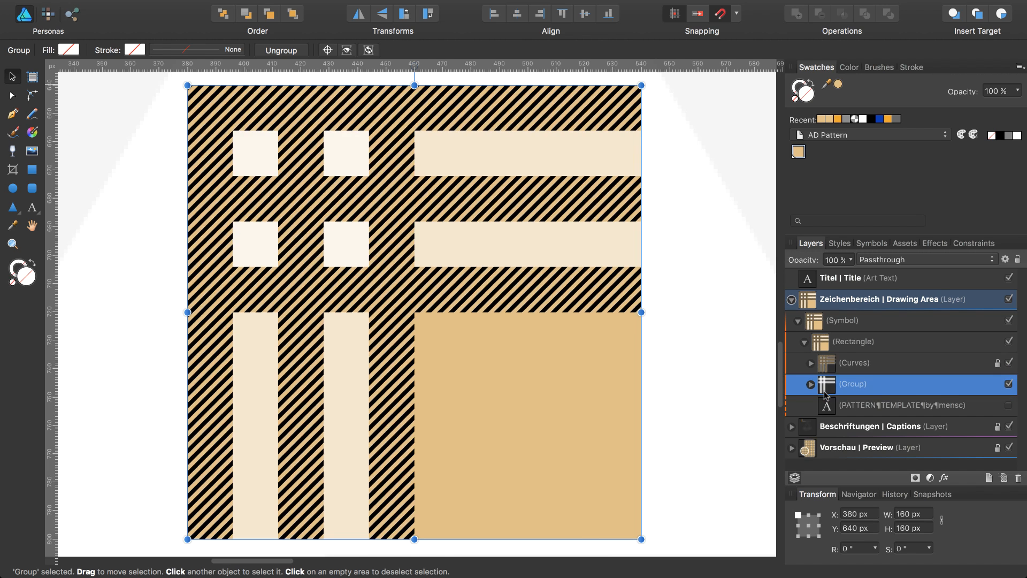
left_click(854, 341)
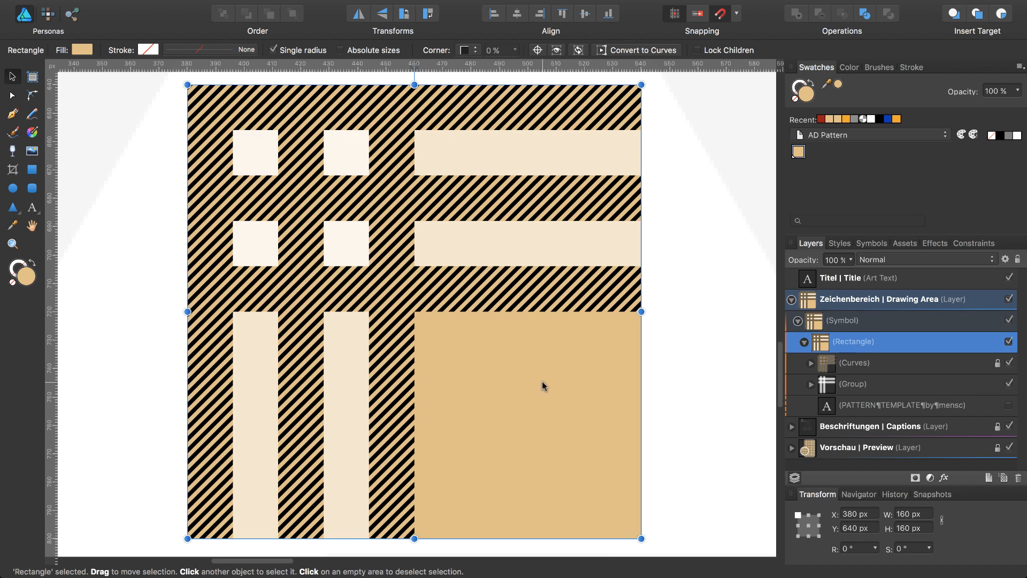
mouse_move(414, 327)
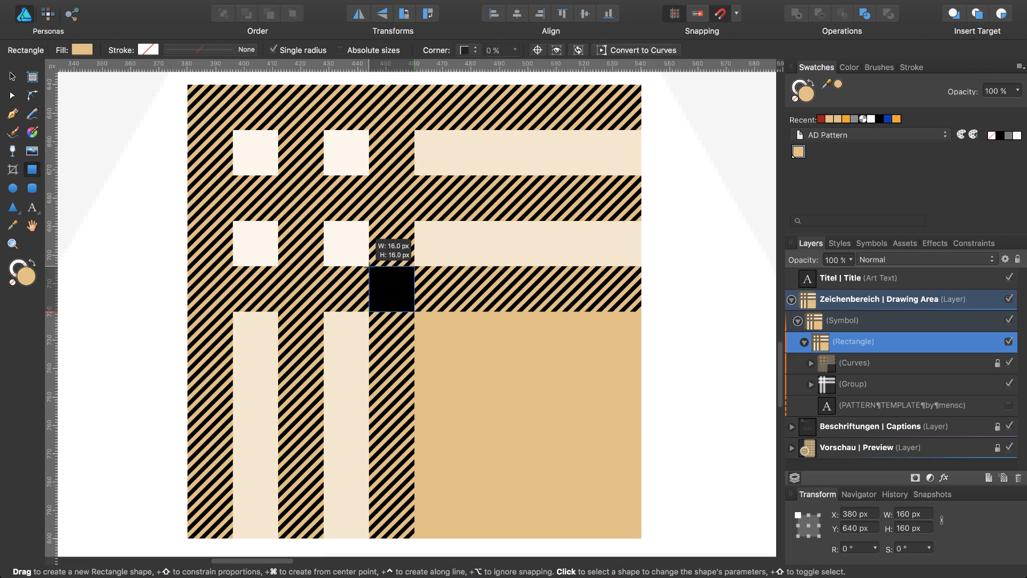
Fill the 16 px square black and Alt-drag a copy onto another stripe crossing.
left_click(391, 289)
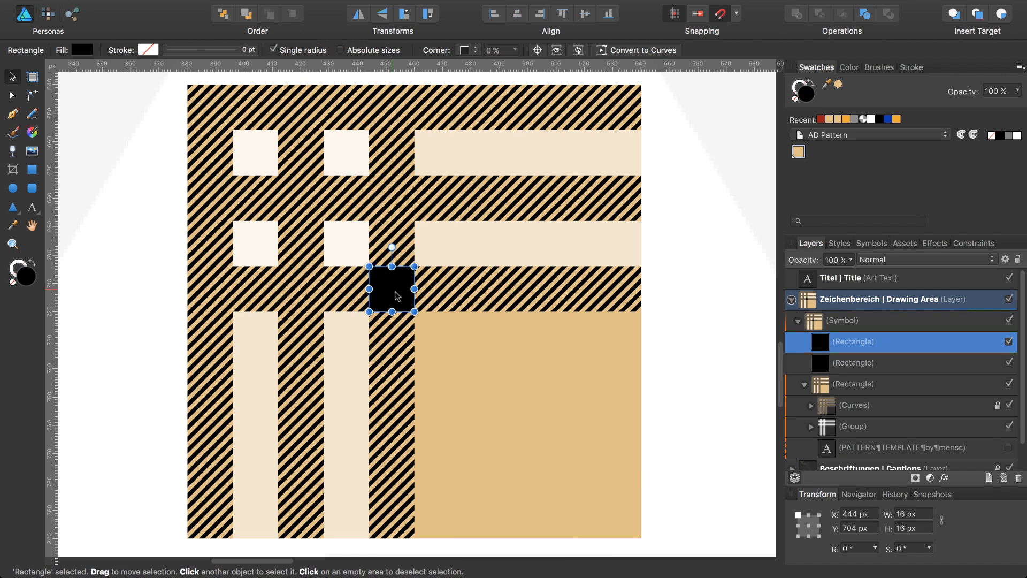
left_click_drag(392, 290, 302, 290)
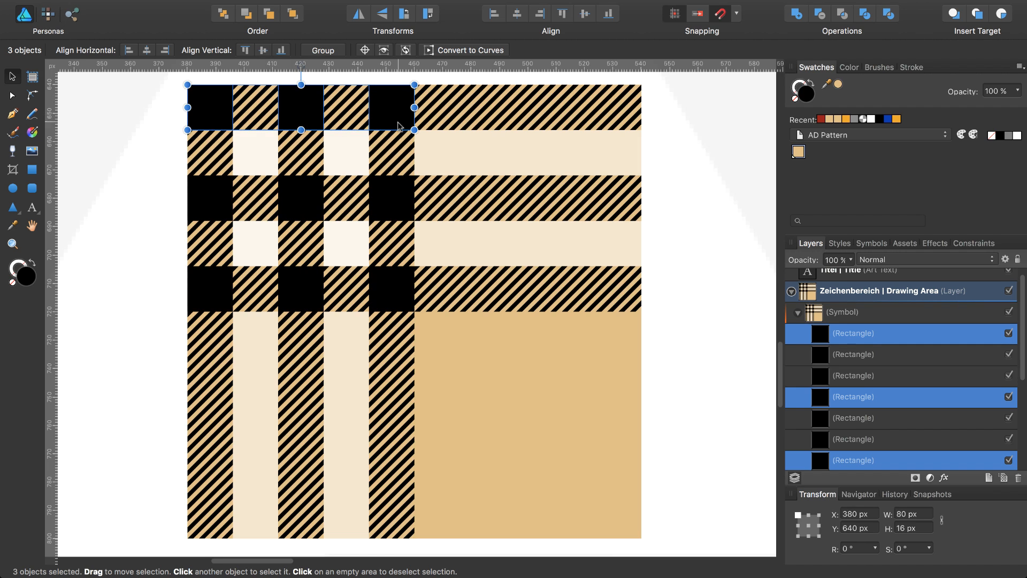
mouse_move(839, 383)
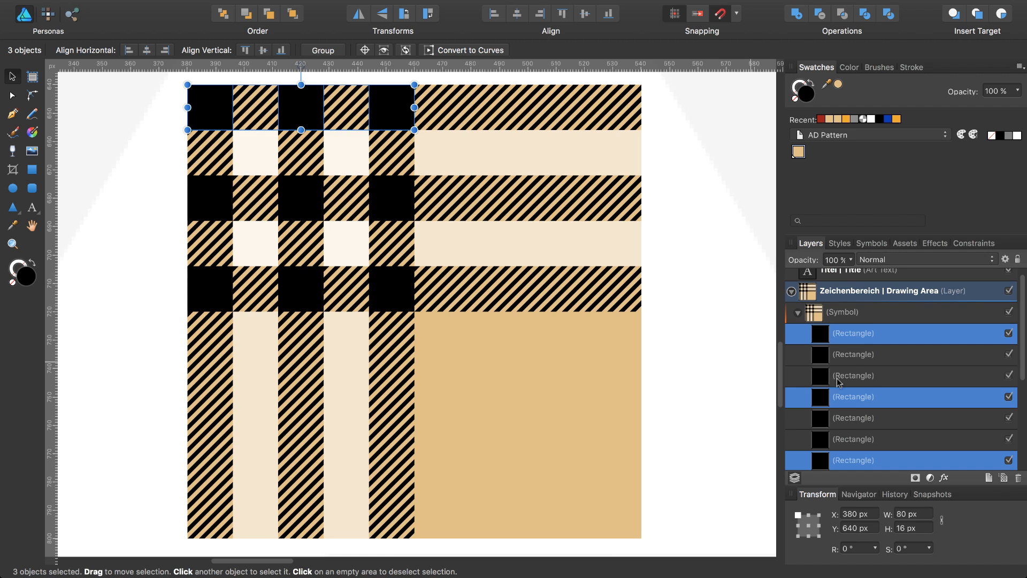
mouse_move(827, 354)
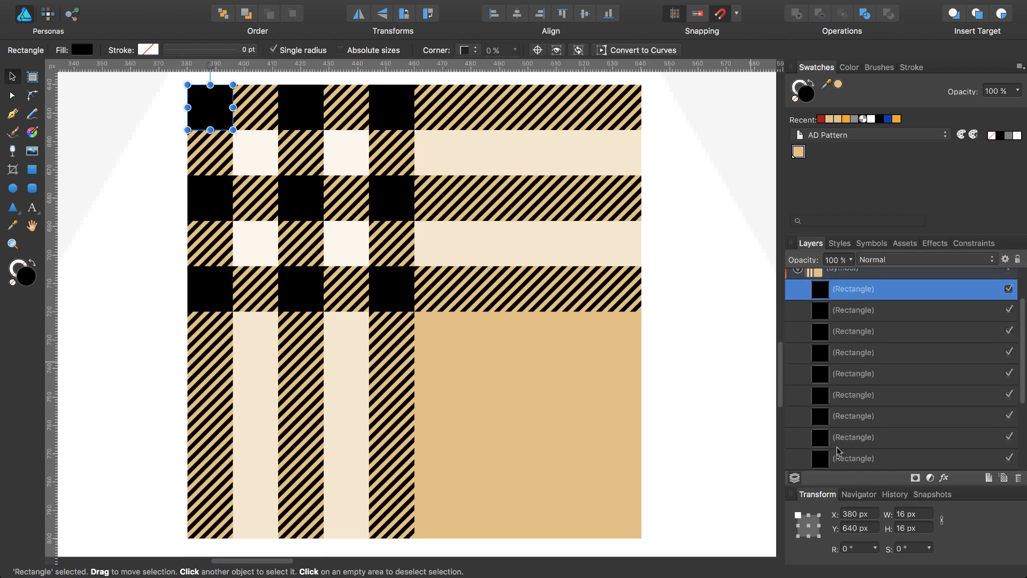
Group the nine black squares, switch to the Rectangle Tool and undo an accidental tile move.
key("cmd+g")
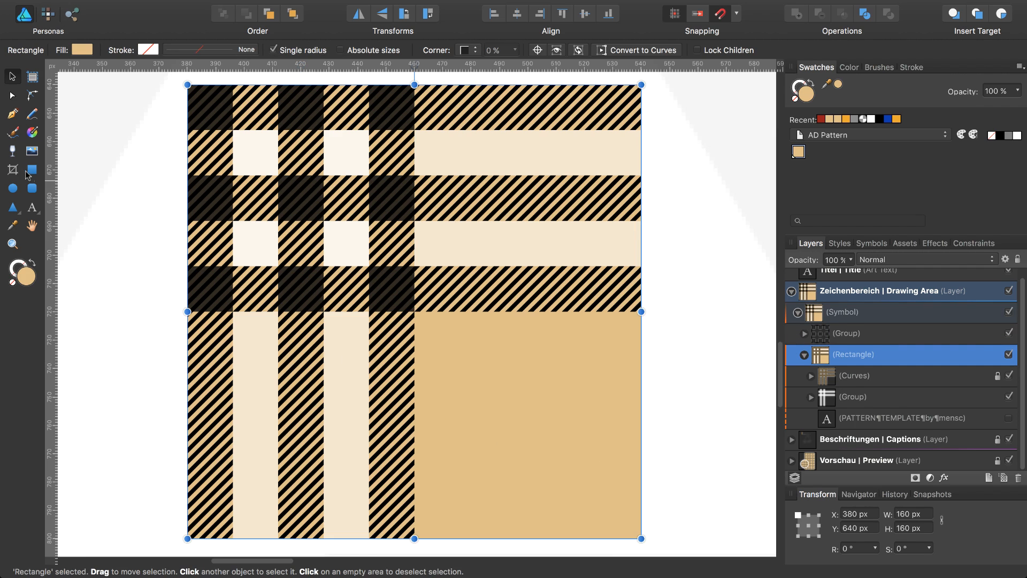
left_click(31, 169)
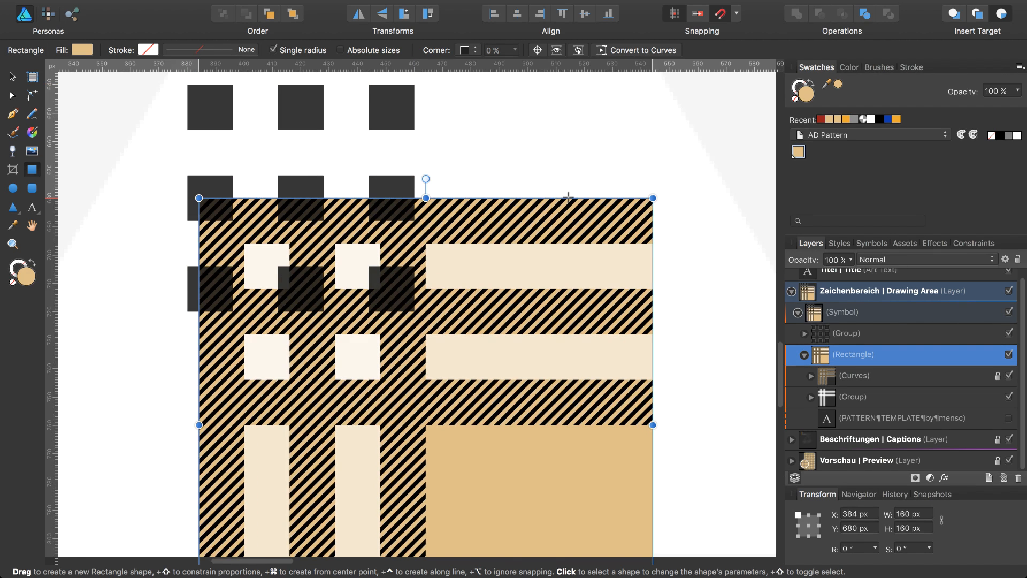
key("cmd+z")
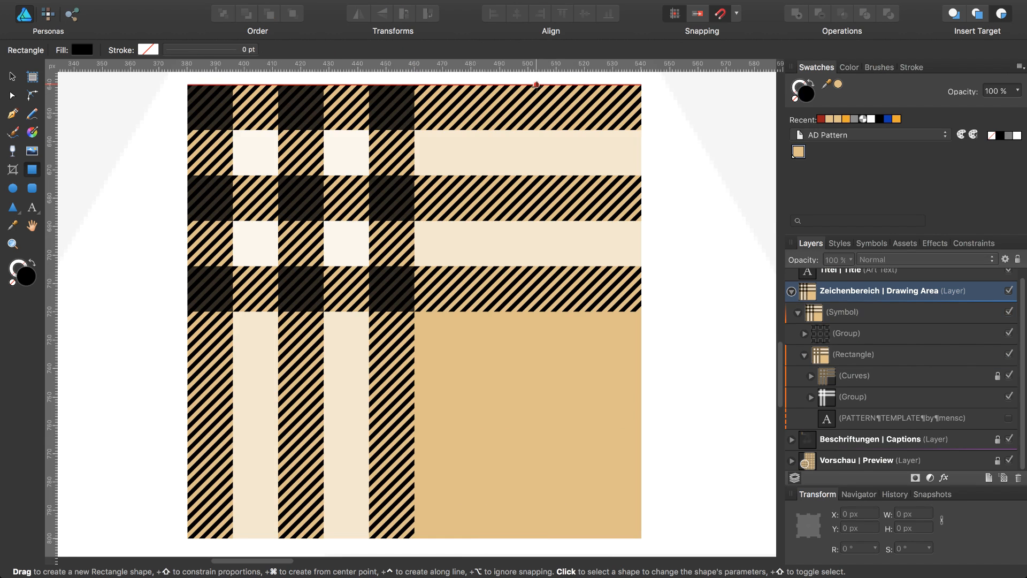
Draw a 4 px full-height vertical pinstripe on the tile and colour it dark red.
left_click_drag(536, 83, 550, 538)
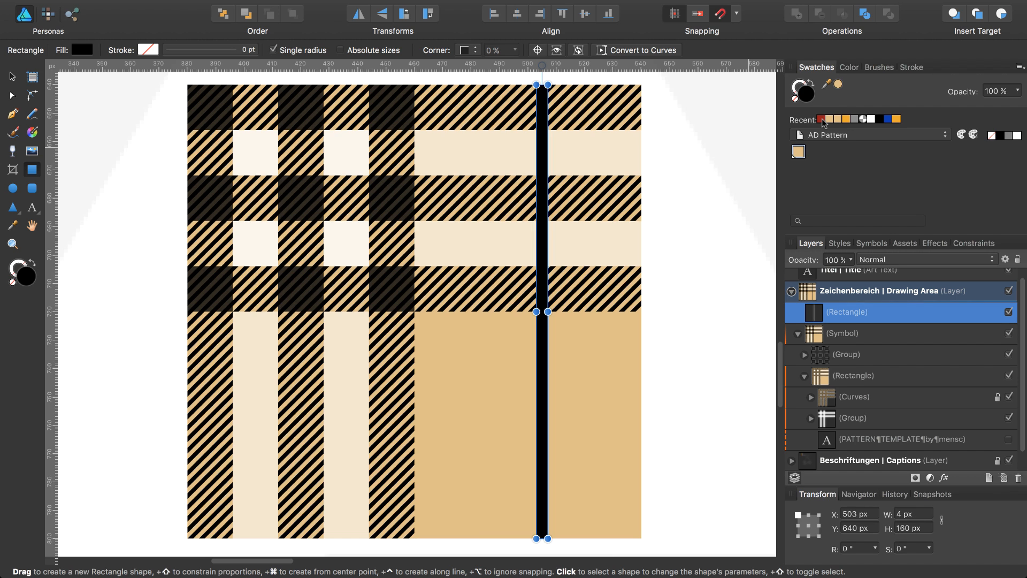
left_click(82, 49)
type("990E0E")
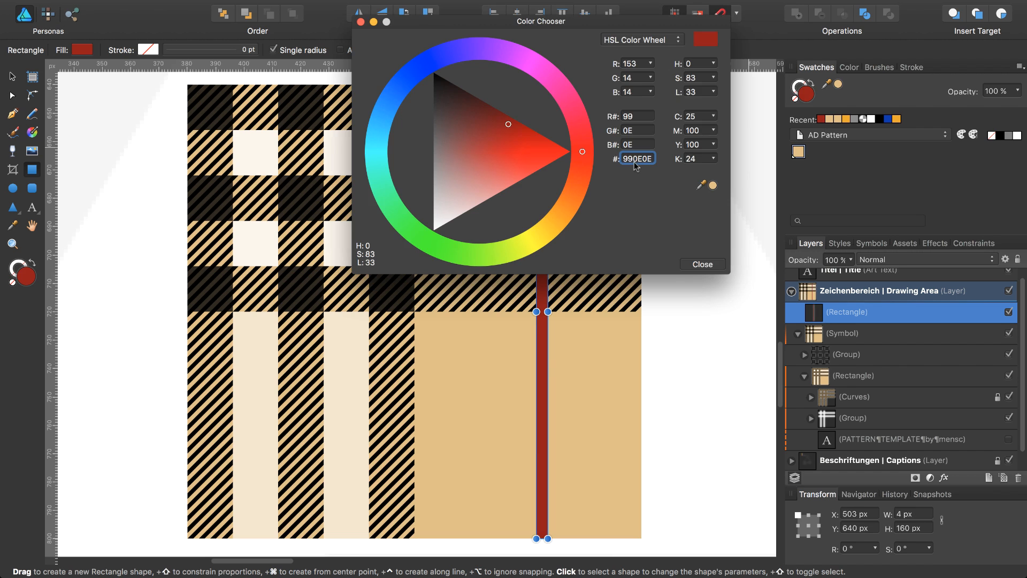
mouse_move(640, 167)
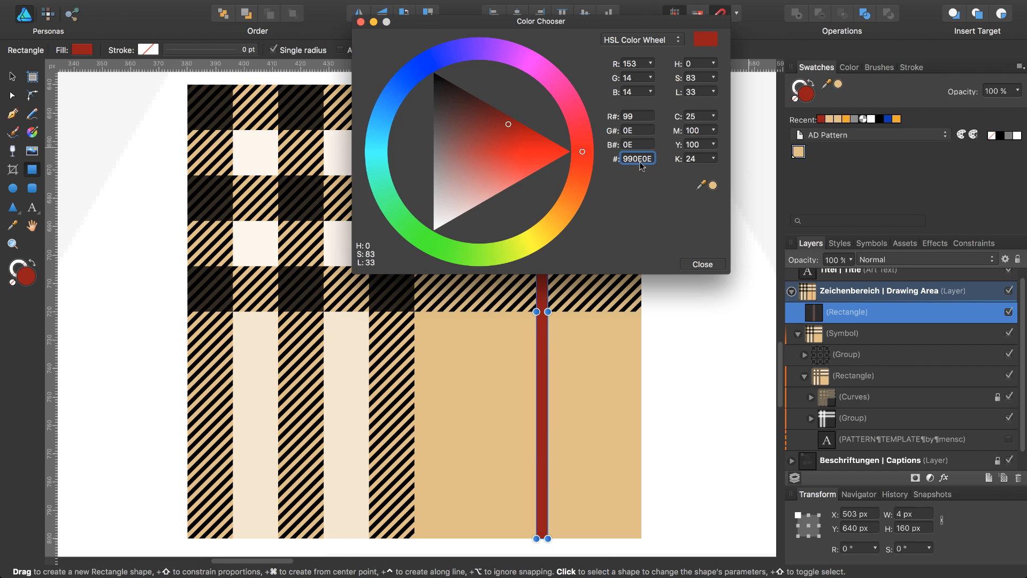
left_click(701, 264)
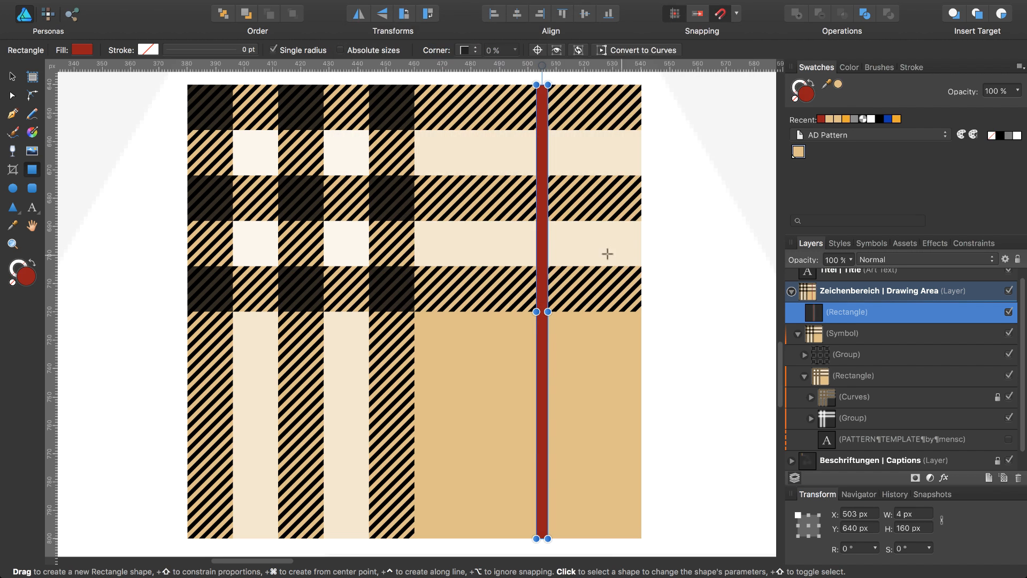
mouse_move(565, 259)
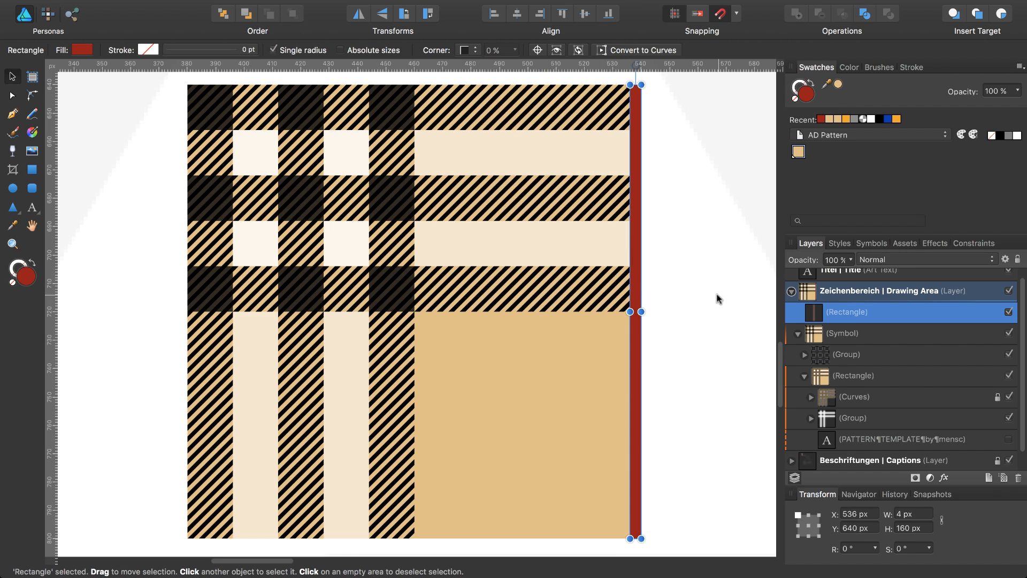
mouse_move(840, 531)
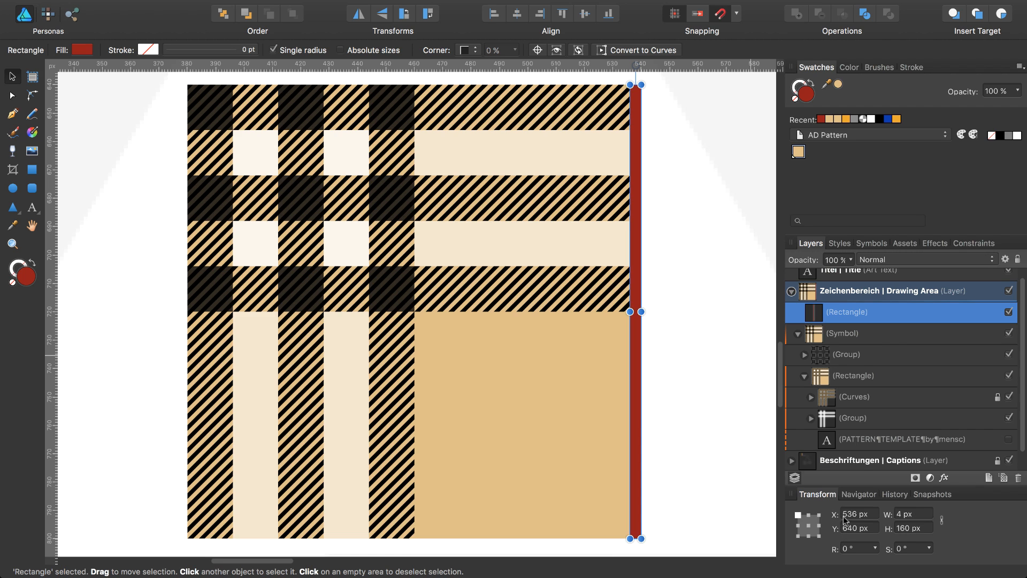
Shift the red stripe 12 px left via the Transform X field (536 → 524 px).
left_click(857, 513)
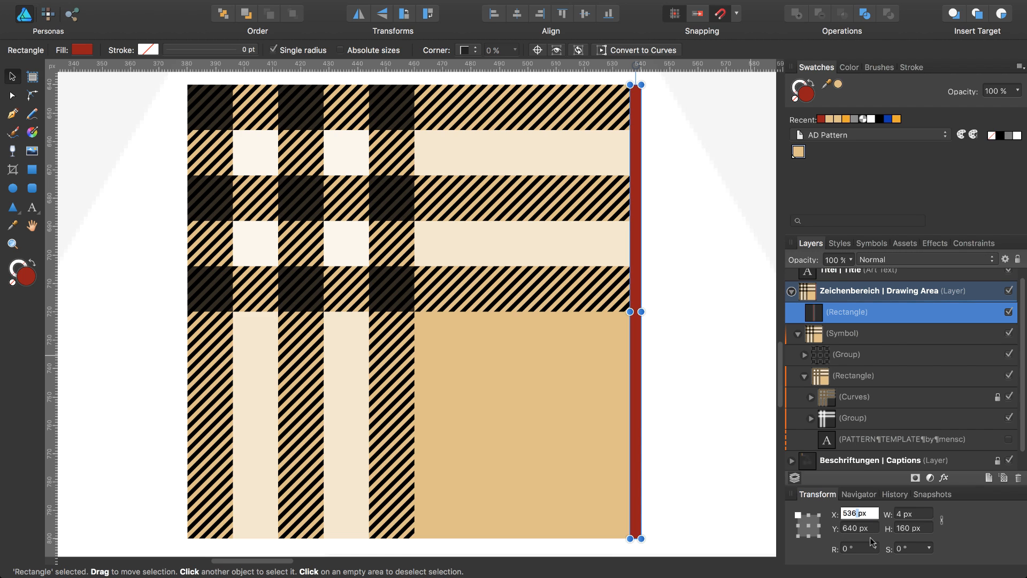
type("-12")
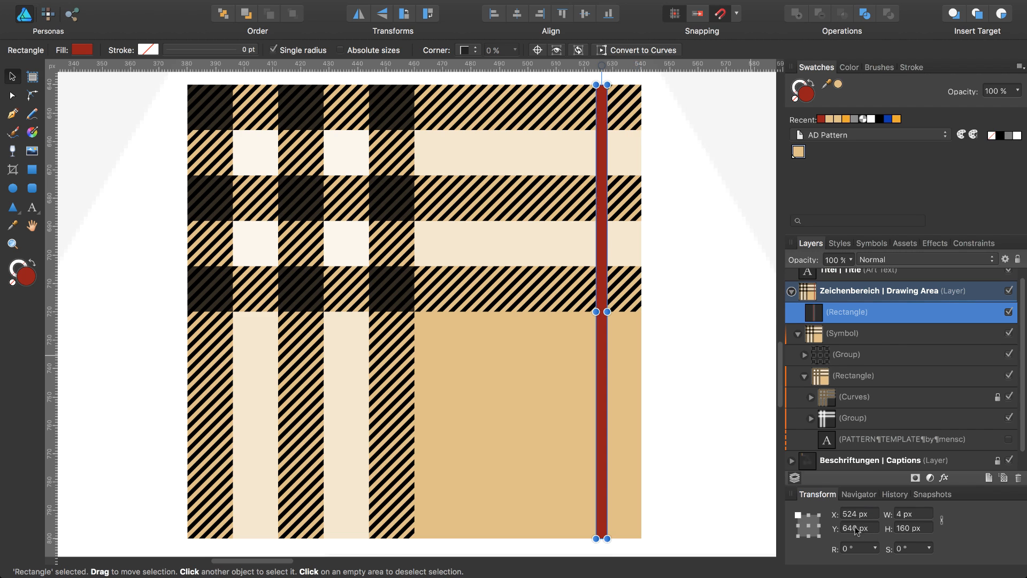
Duplicate the red stripe, rotate it horizontal and lower its Y by 12 px.
key("cmd+j")
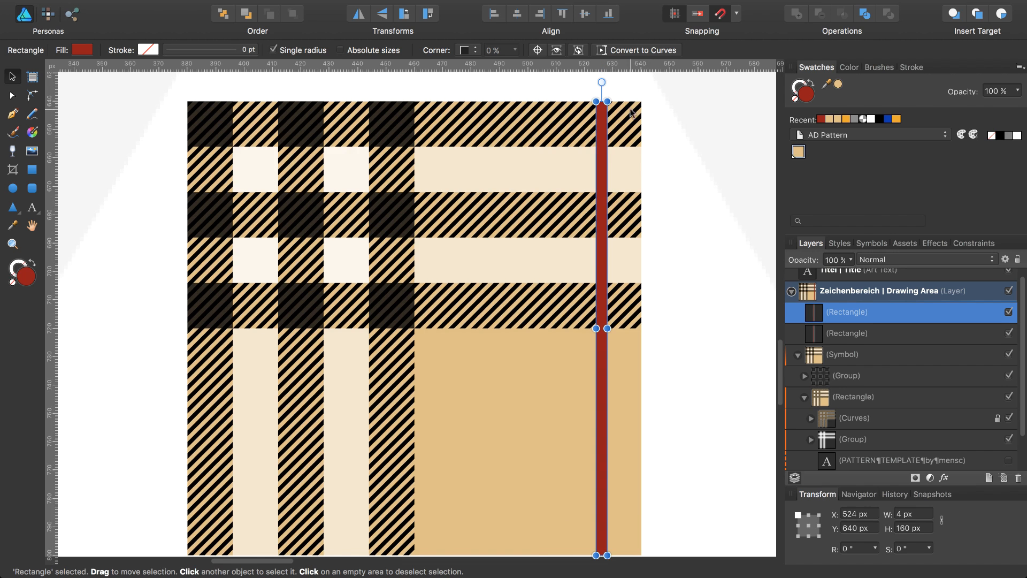
left_click_drag(601, 83, 756, 488)
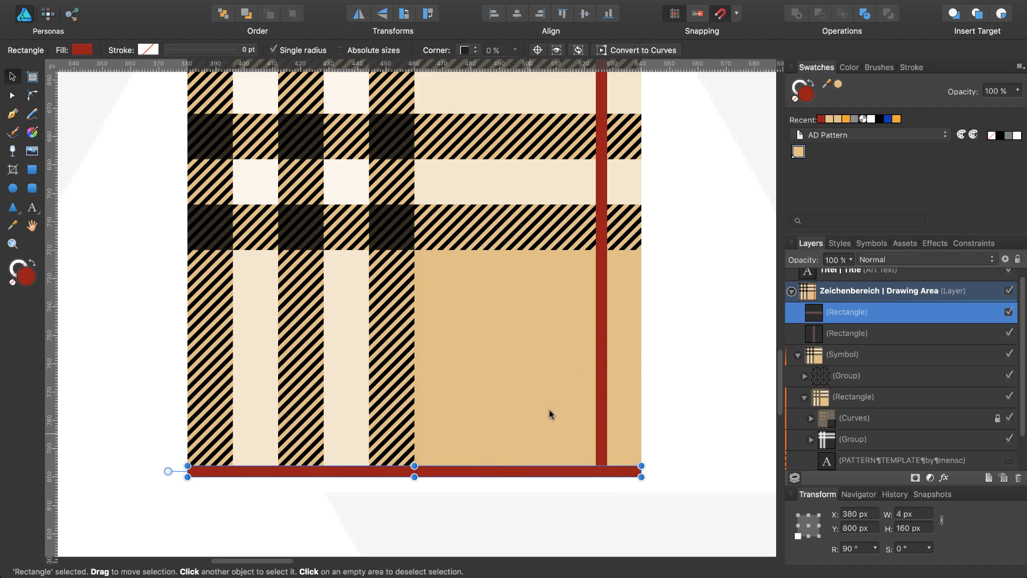
mouse_move(880, 427)
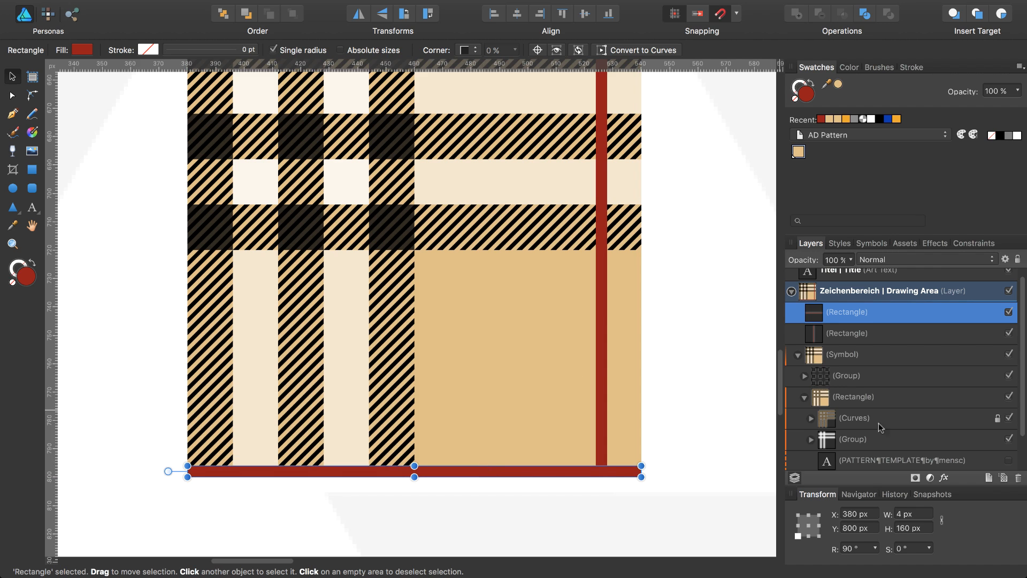
left_click(858, 527)
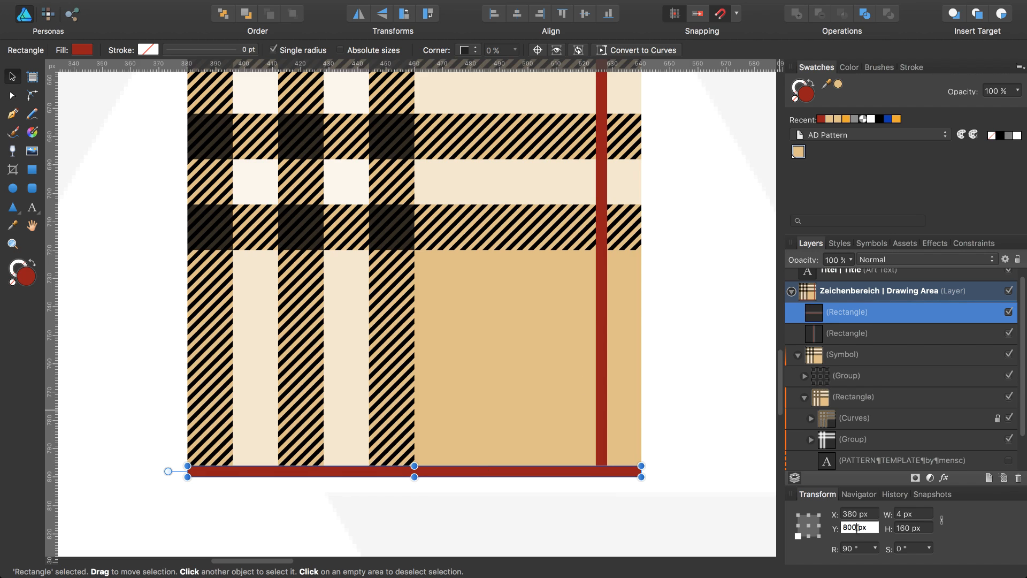
type("-")
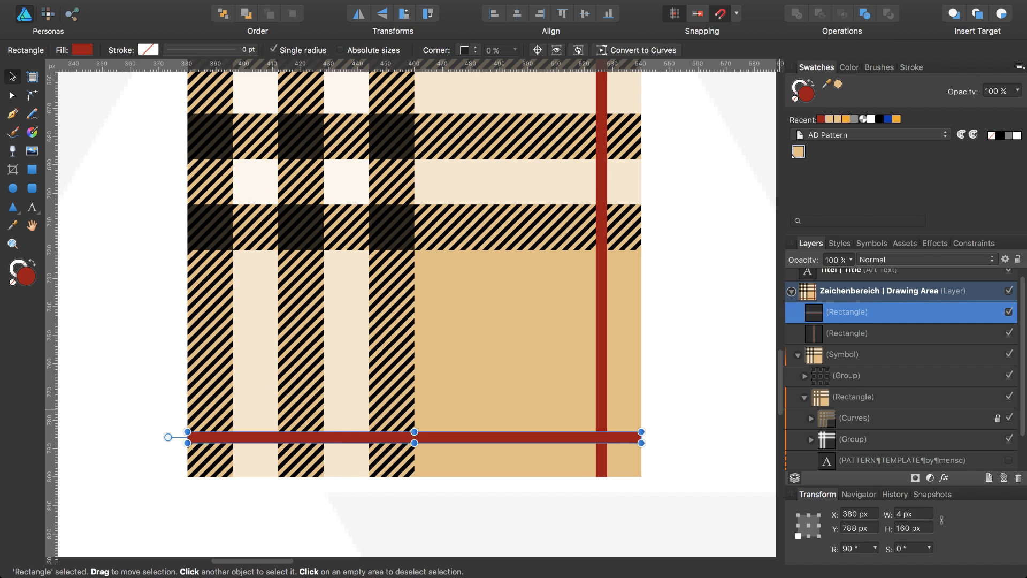
mouse_move(828, 332)
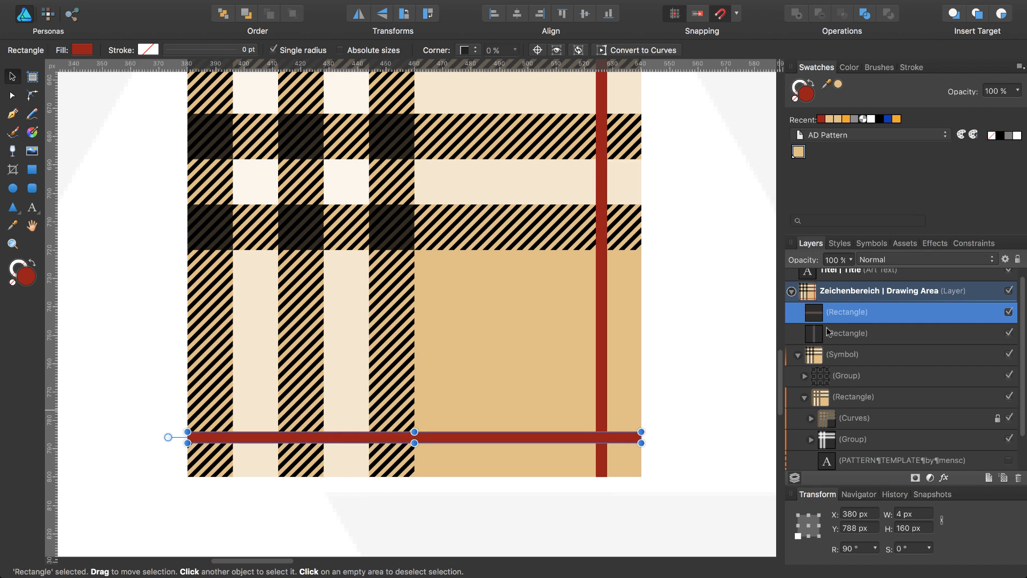
Add both red stripes into one cross shape and show the Hatching assets category.
left_click(847, 333)
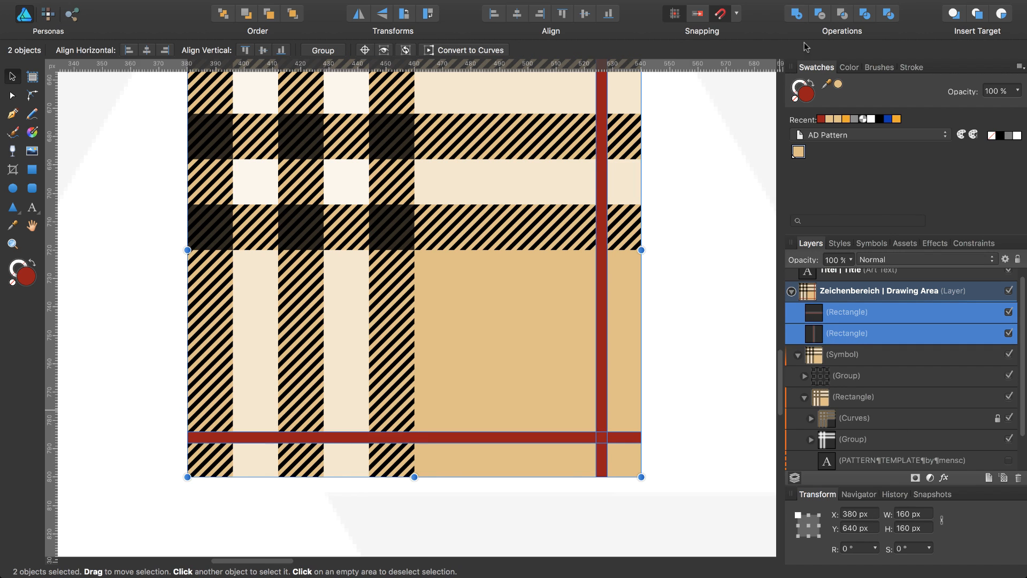
mouse_move(795, 13)
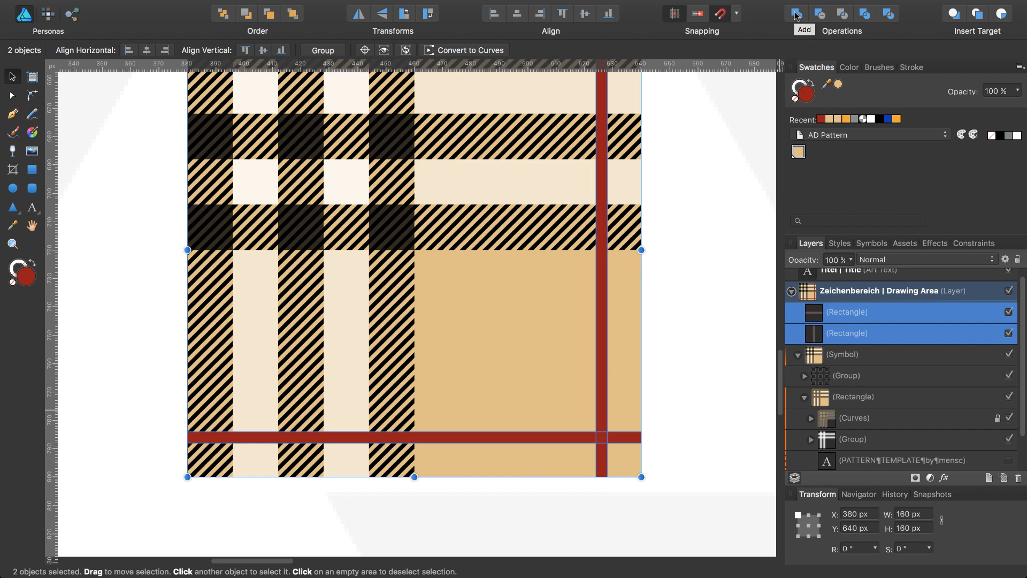
left_click(800, 13)
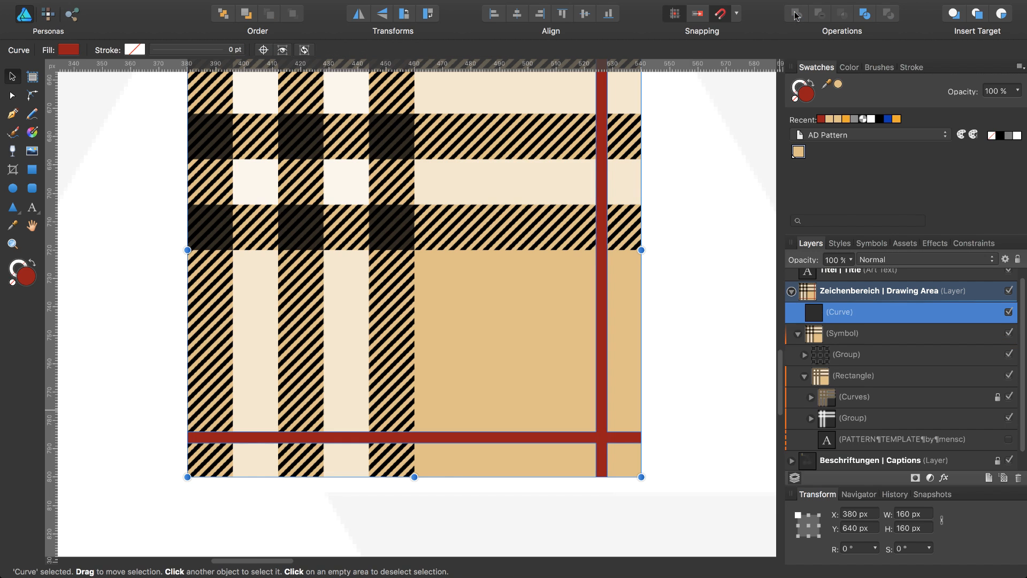
mouse_move(867, 194)
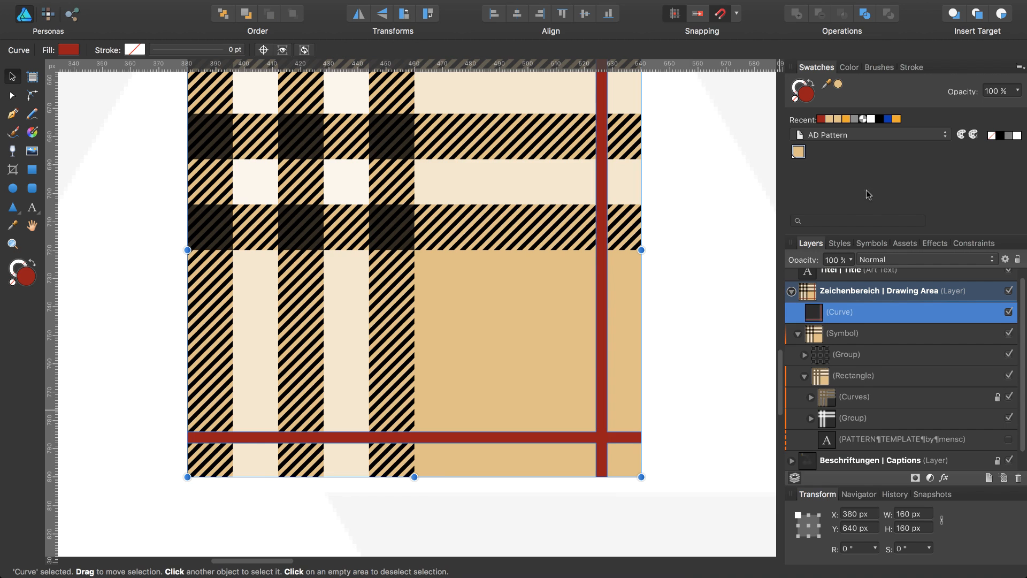
left_click(905, 243)
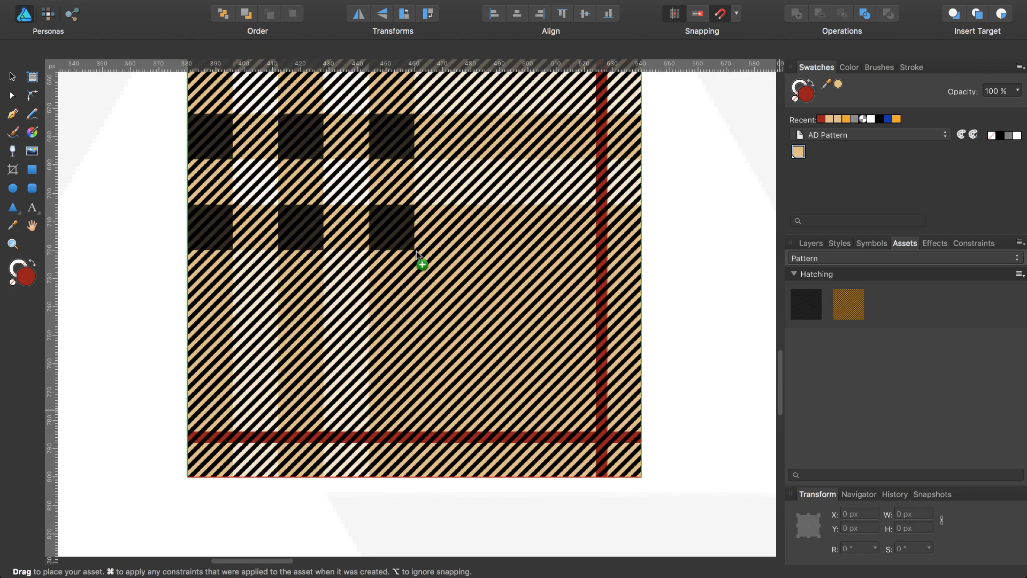
Drop the Schraffur 45° hatch asset onto the tile and clip it inside the red cross shape.
left_click(419, 262)
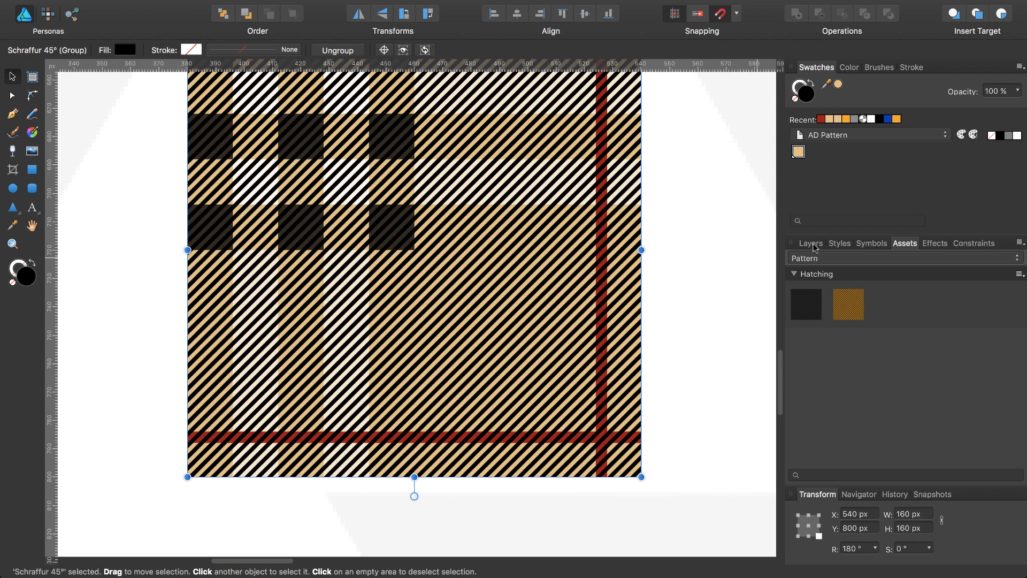
left_click(810, 243)
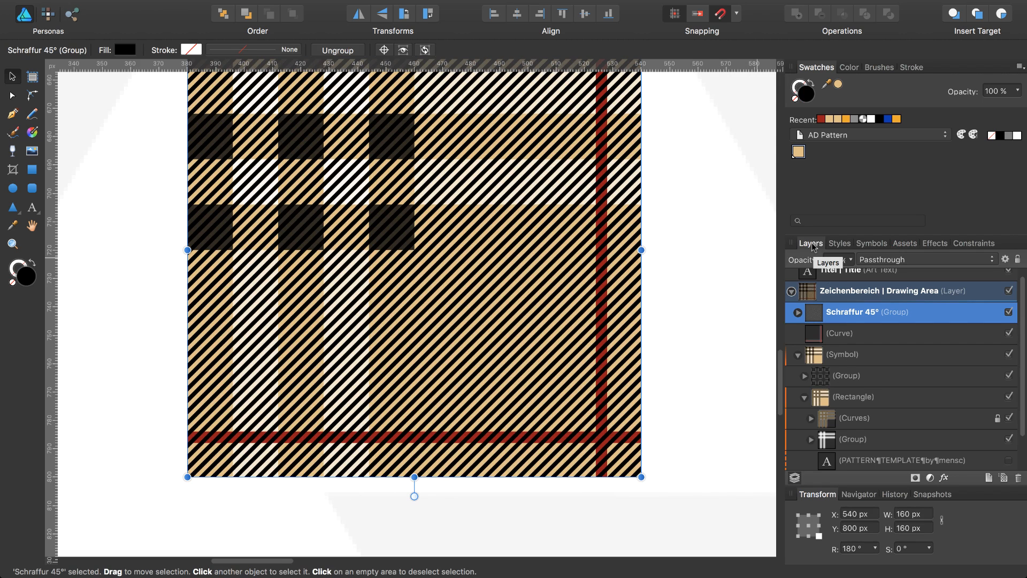
mouse_move(818, 317)
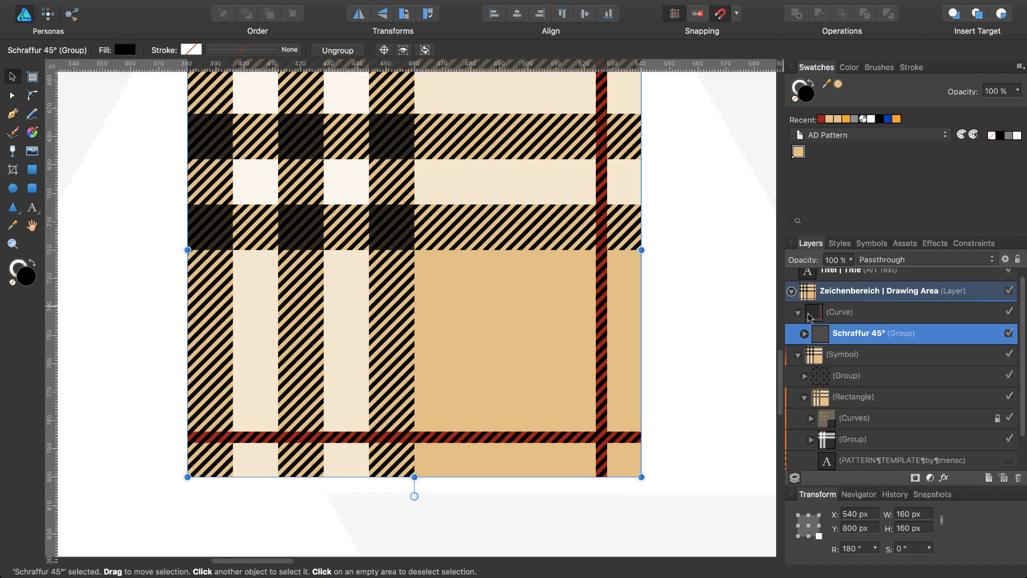
left_click(845, 311)
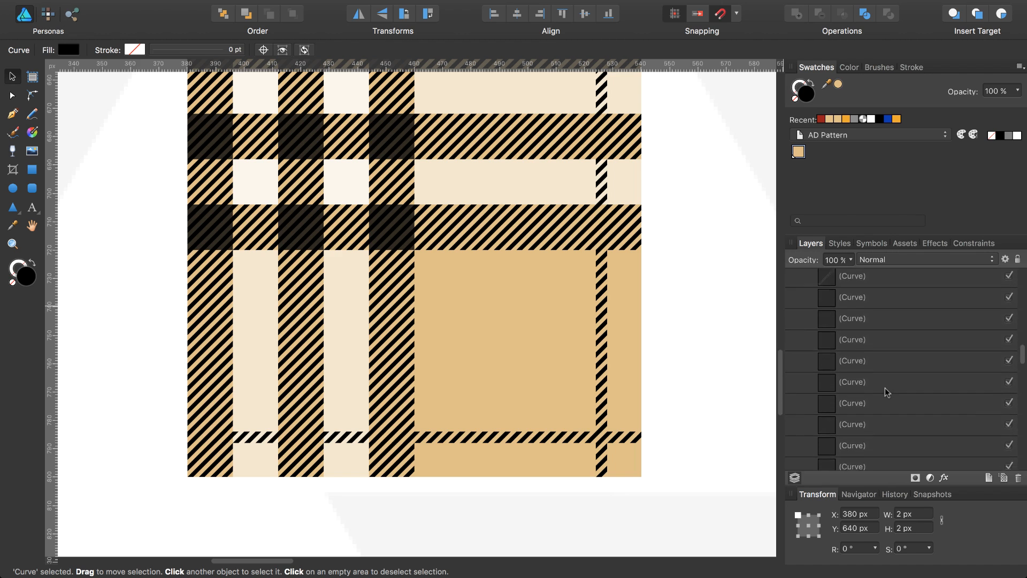
scroll("down", 3)
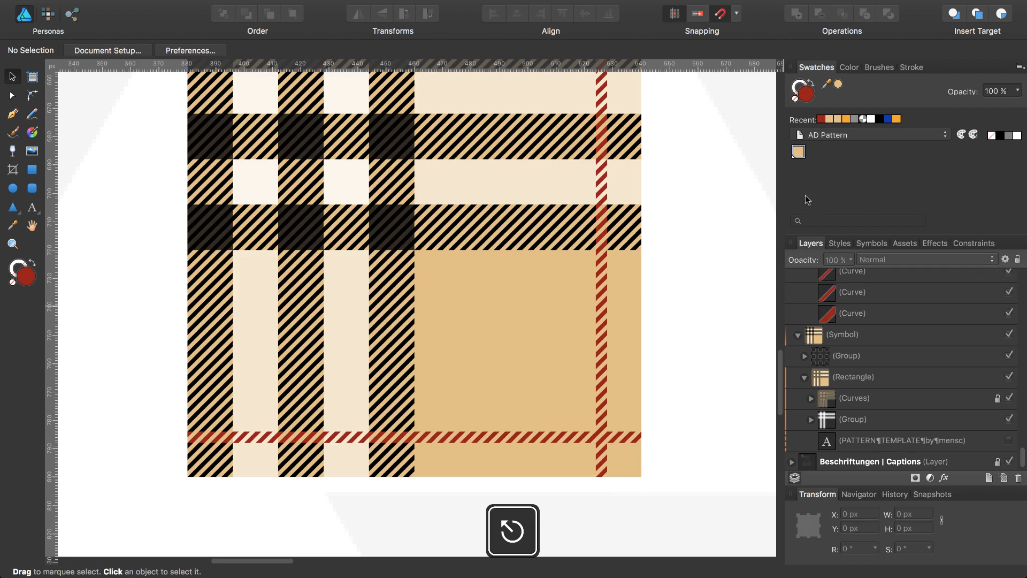
mouse_move(873, 323)
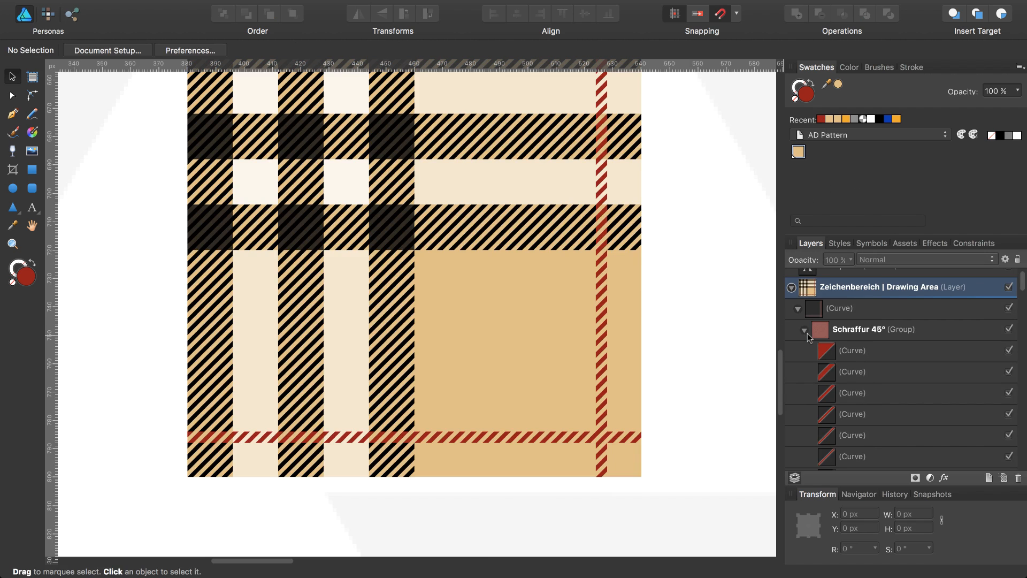
Move the red hatched Curve layer into the Symbol's tile rectangle above Curves, then collapse the Symbol.
left_click(804, 328)
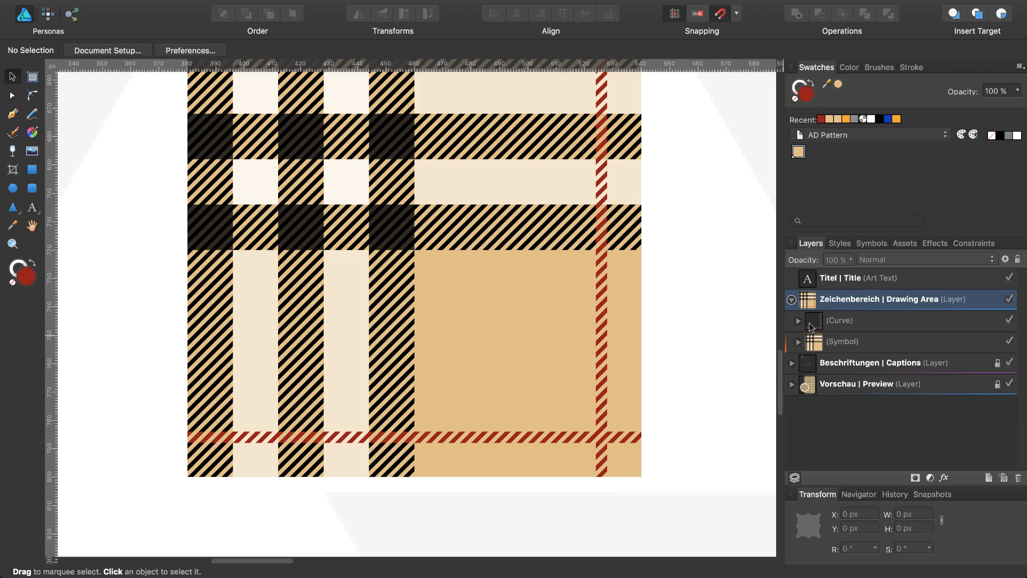
left_click(798, 341)
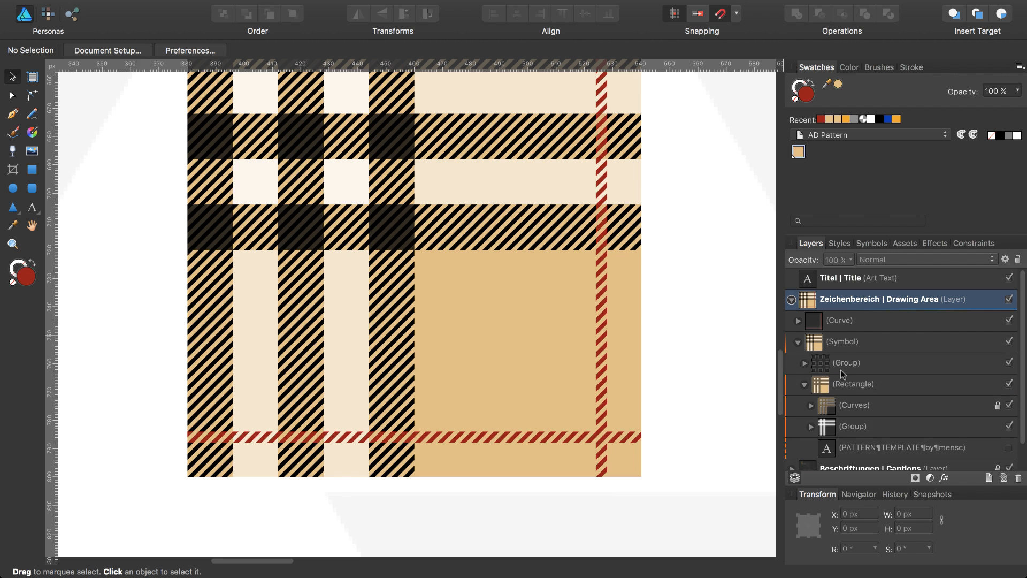
mouse_move(816, 321)
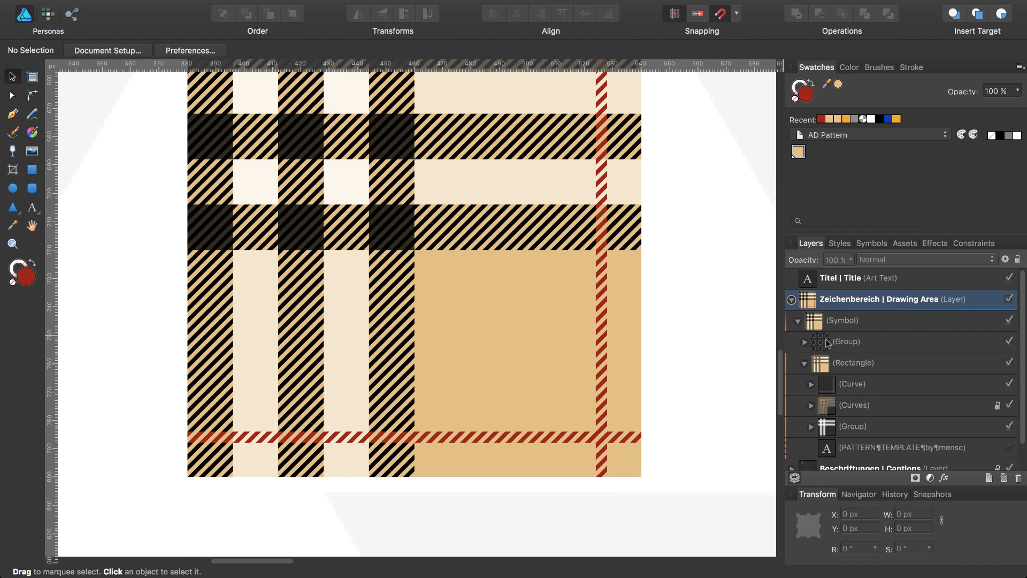
left_click(847, 341)
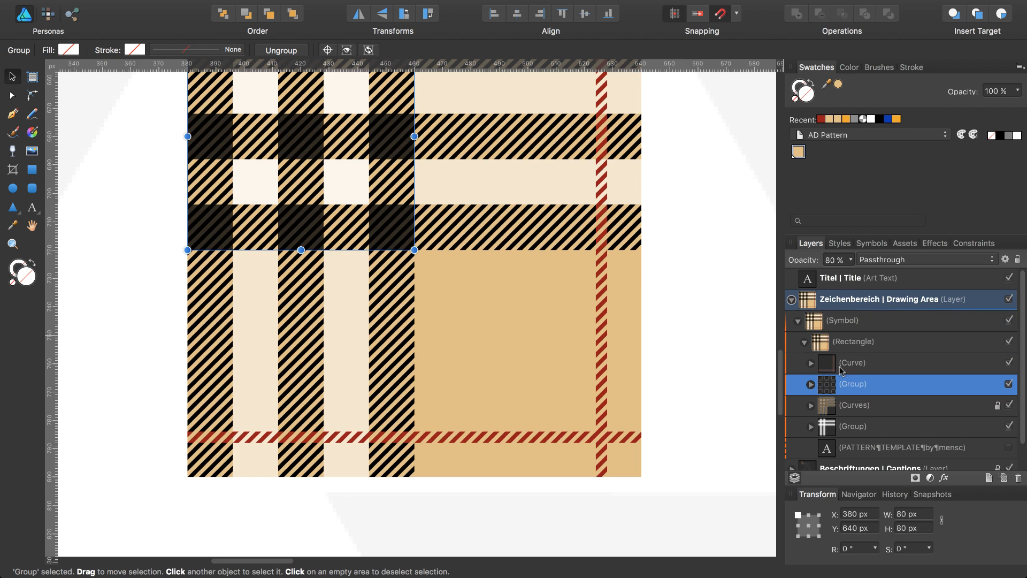
left_click(790, 300)
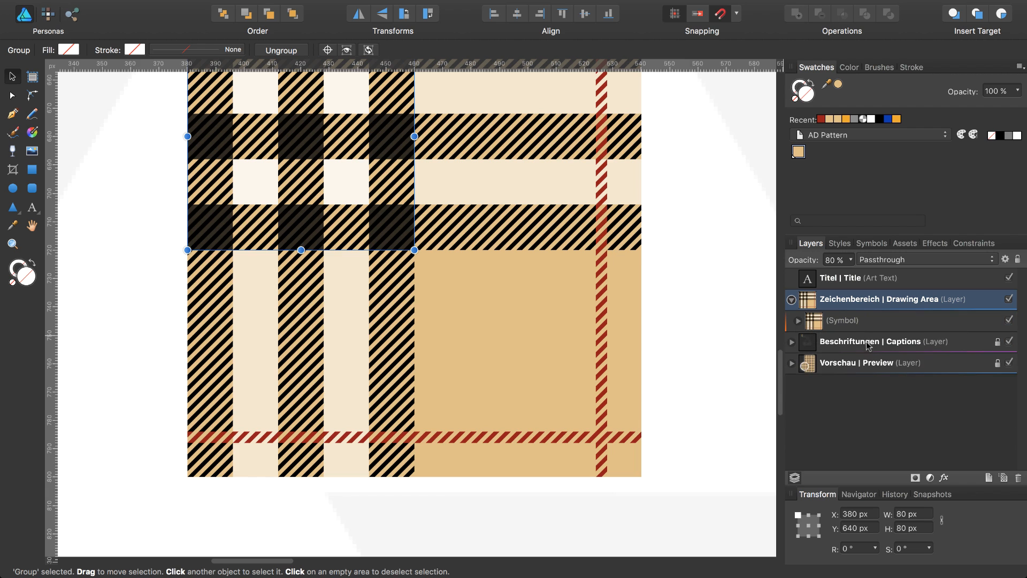
mouse_move(864, 329)
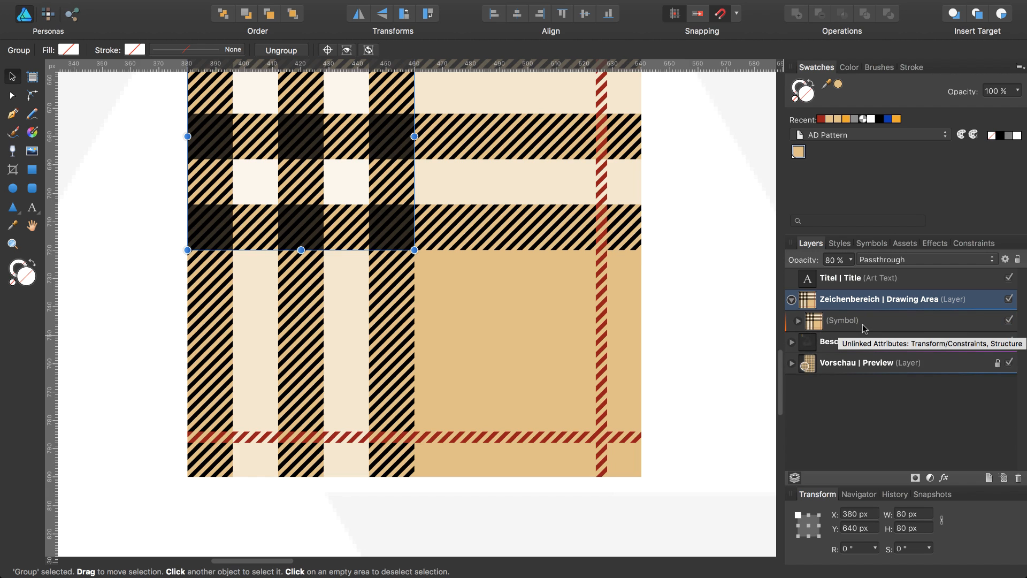
Zoom to the full TARTAN I page with the interface hidden to view the red-pinstriped preview.
key("cmd+0")
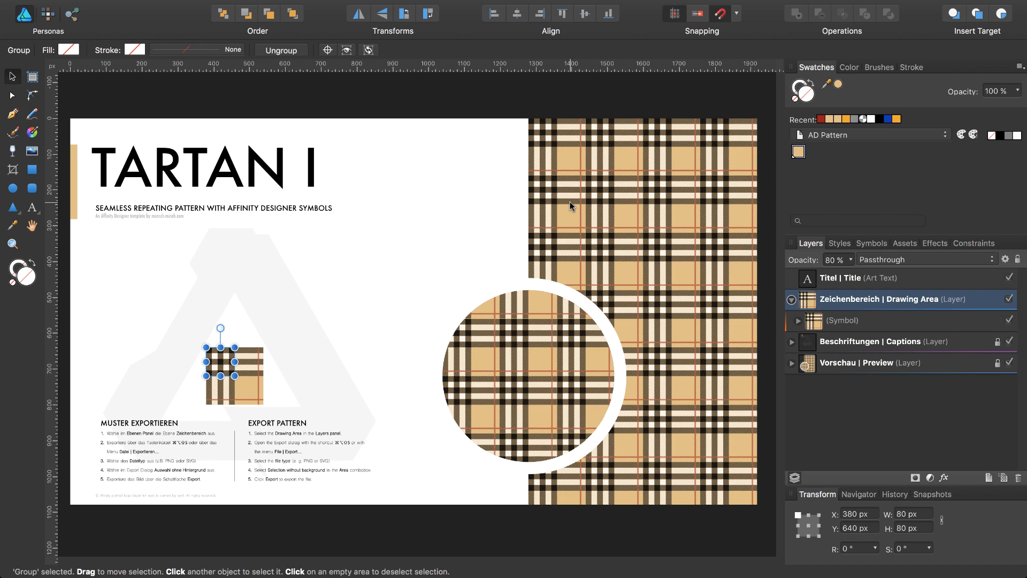
key("tab")
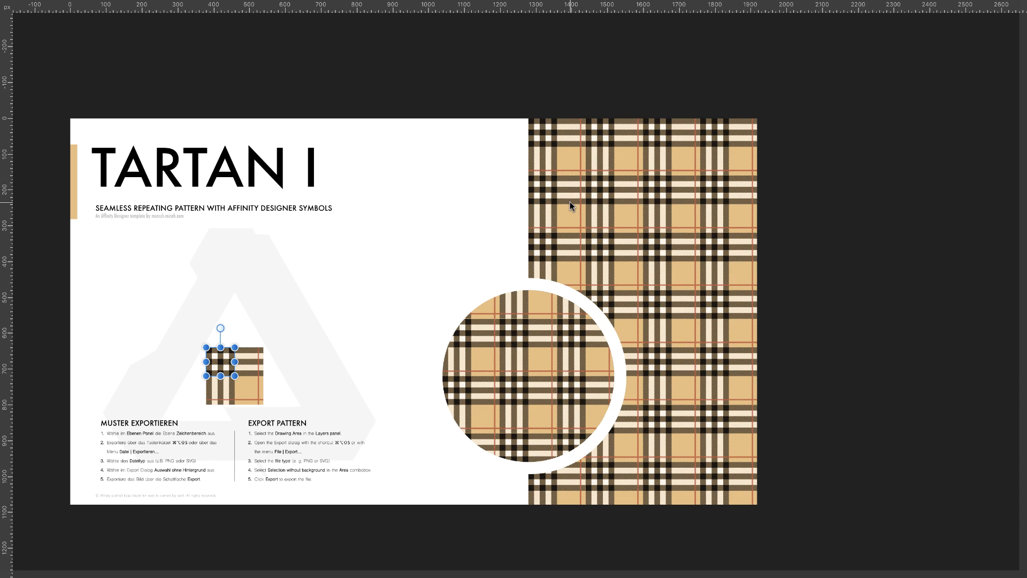
key("cmd+0")
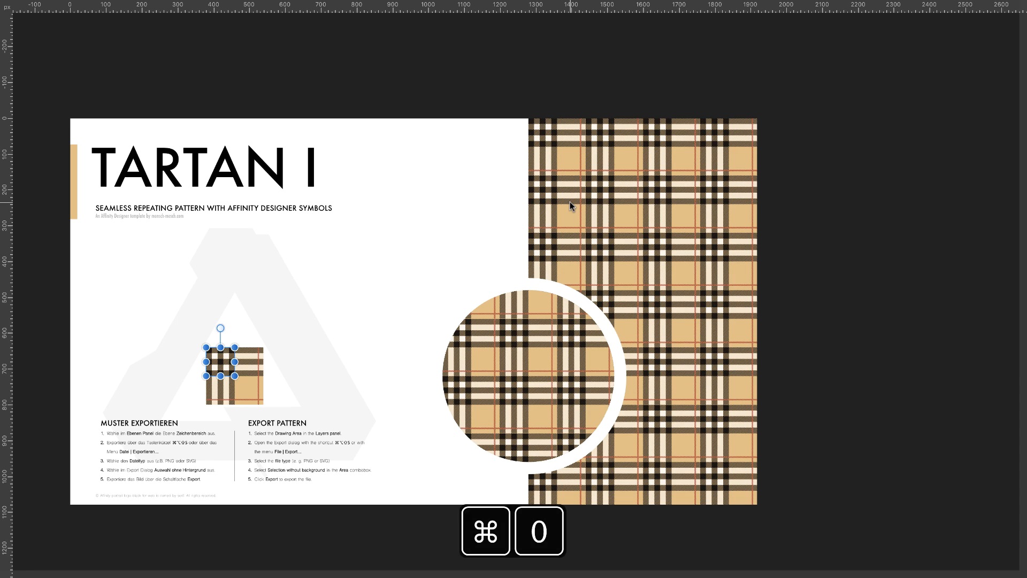